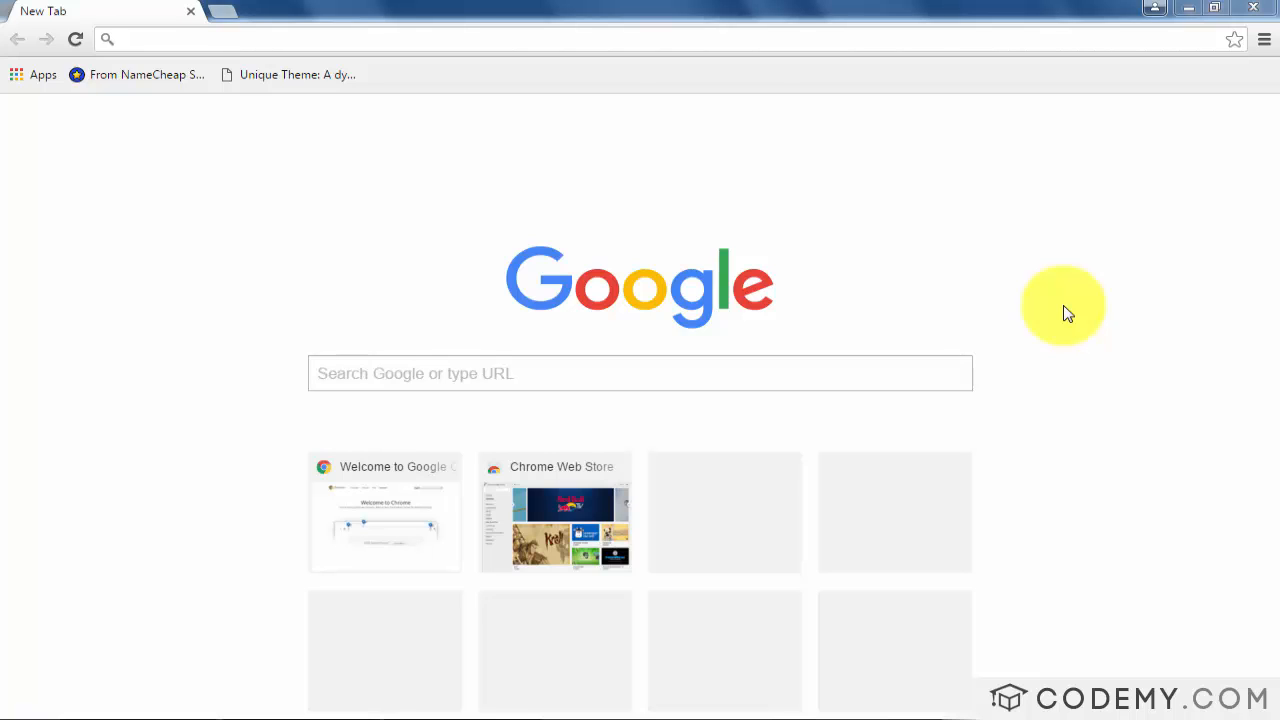
mouse_move(868, 220)
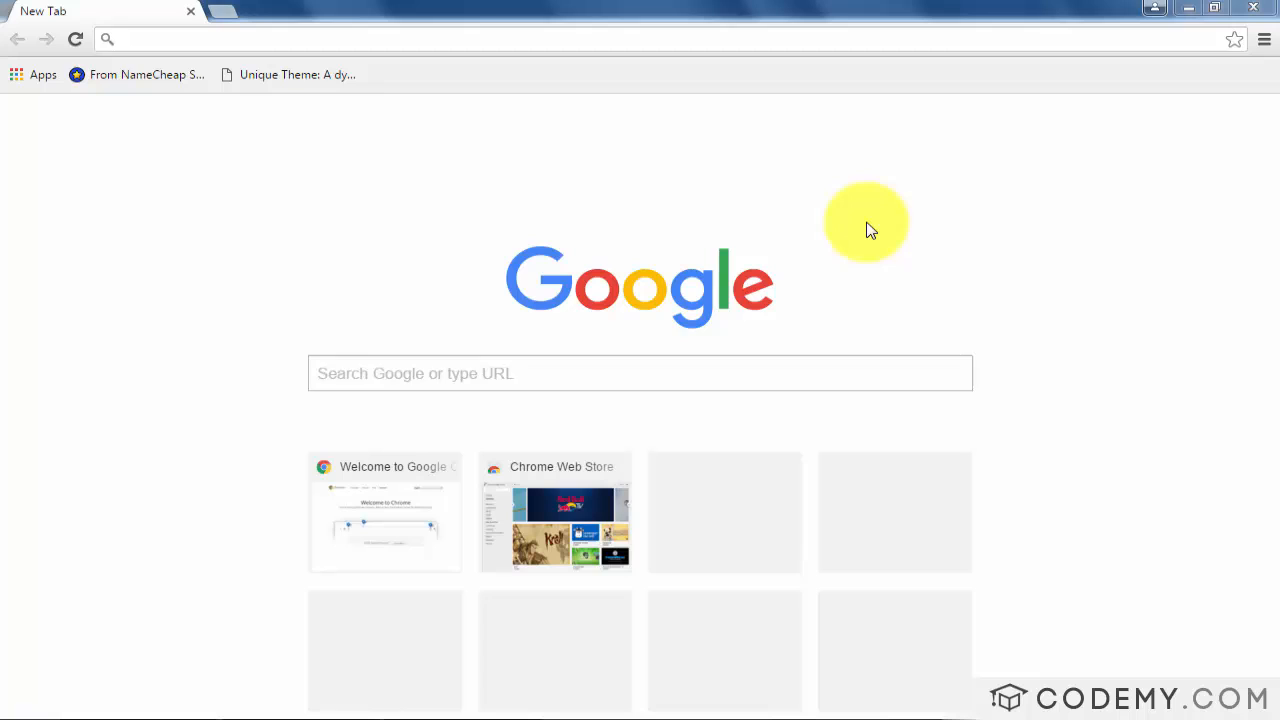
mouse_move(577, 382)
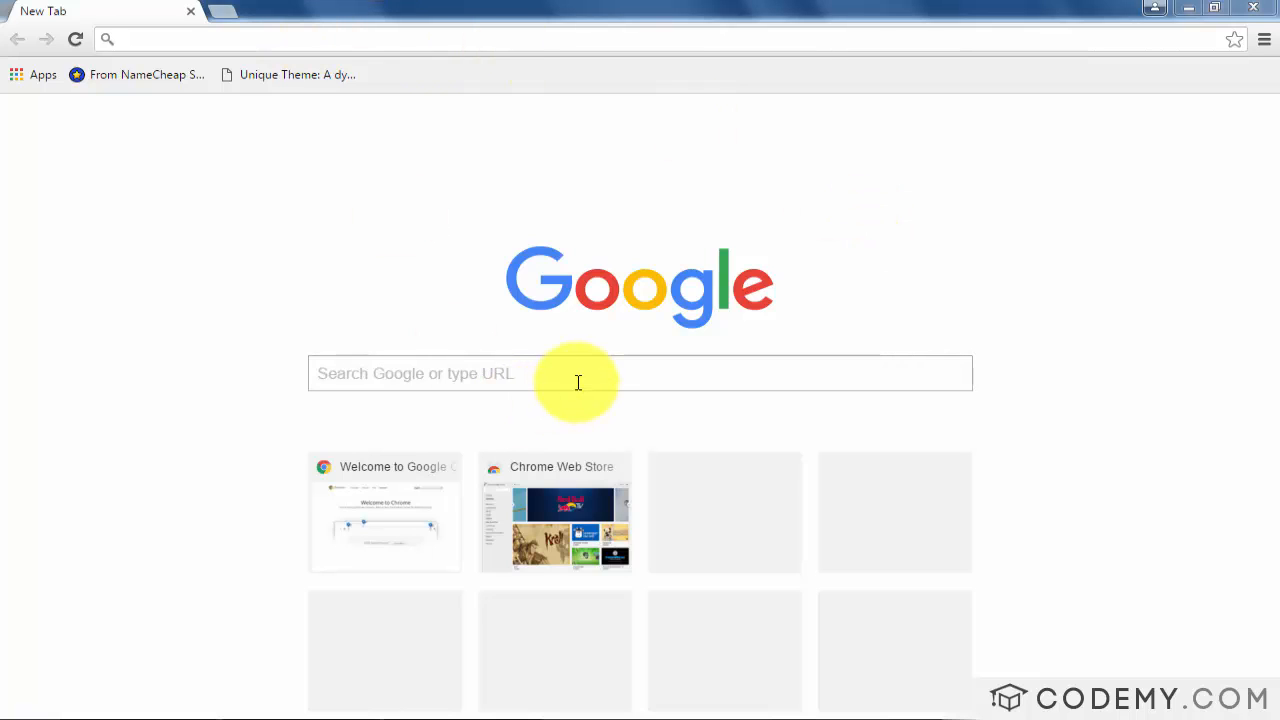
mouse_move(554, 375)
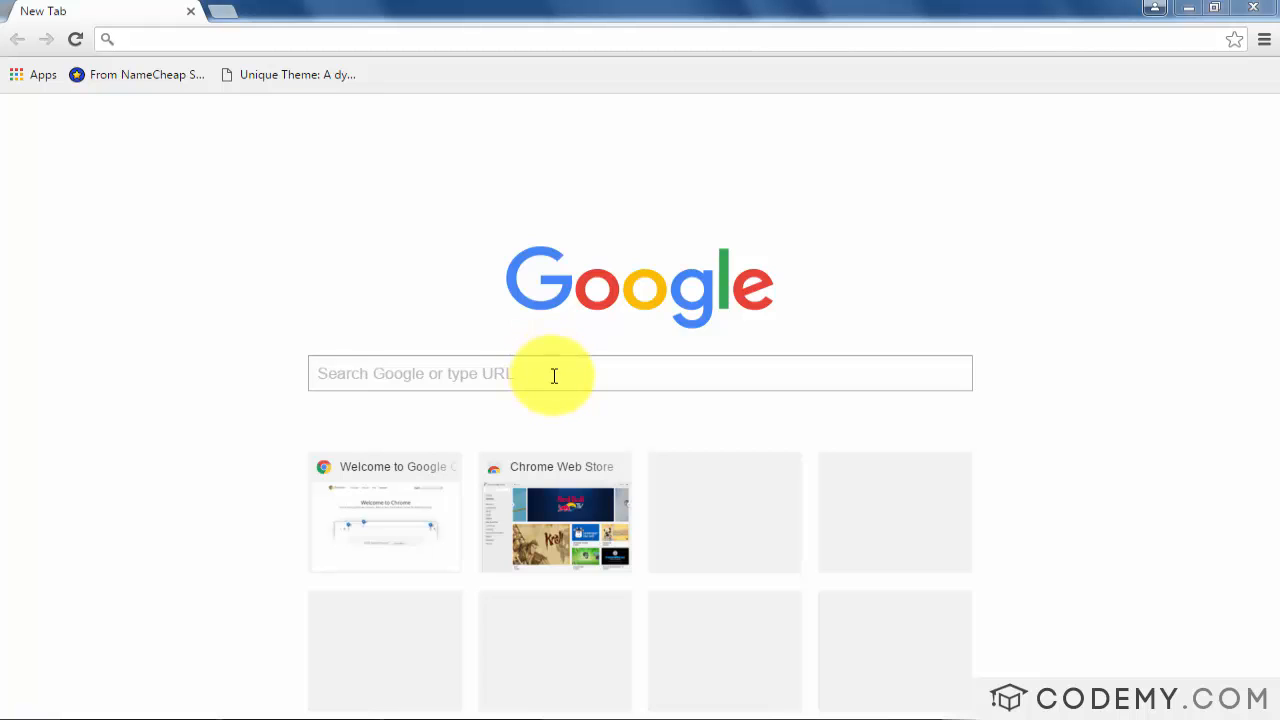
Search Google for 'xampp' from Chrome's New Tab page.
left_click(555, 373)
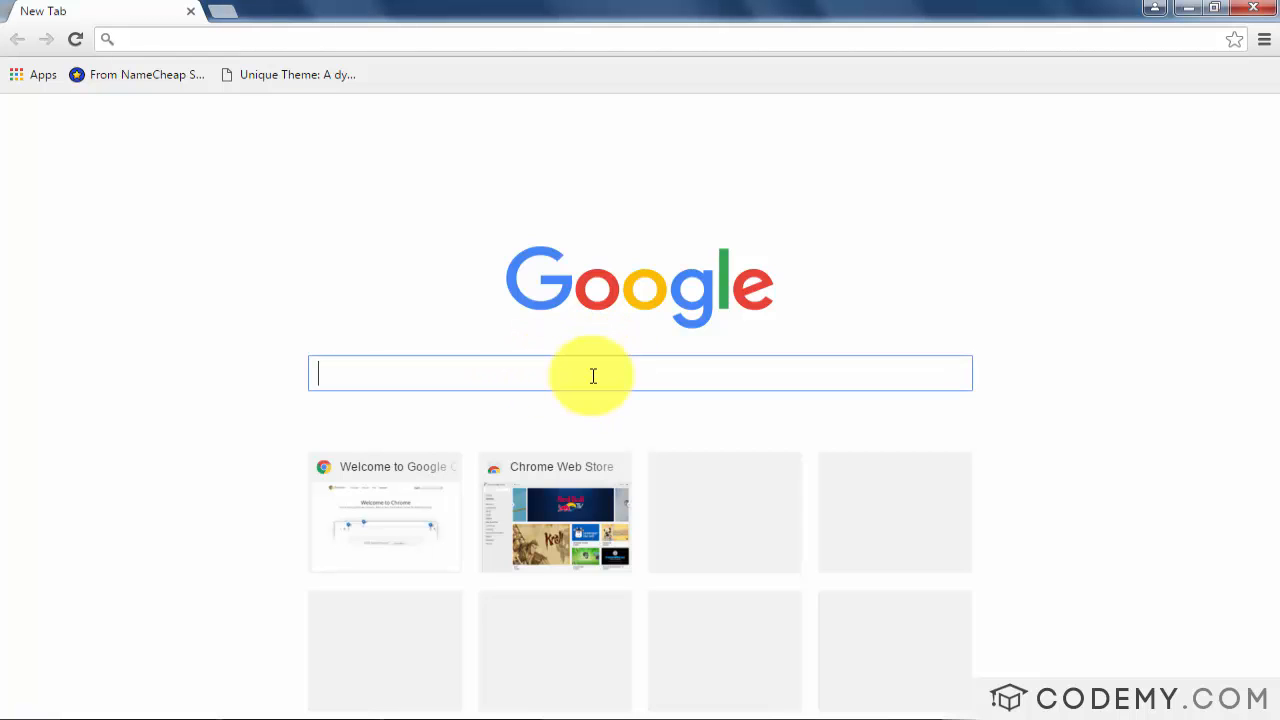
type("xampp")
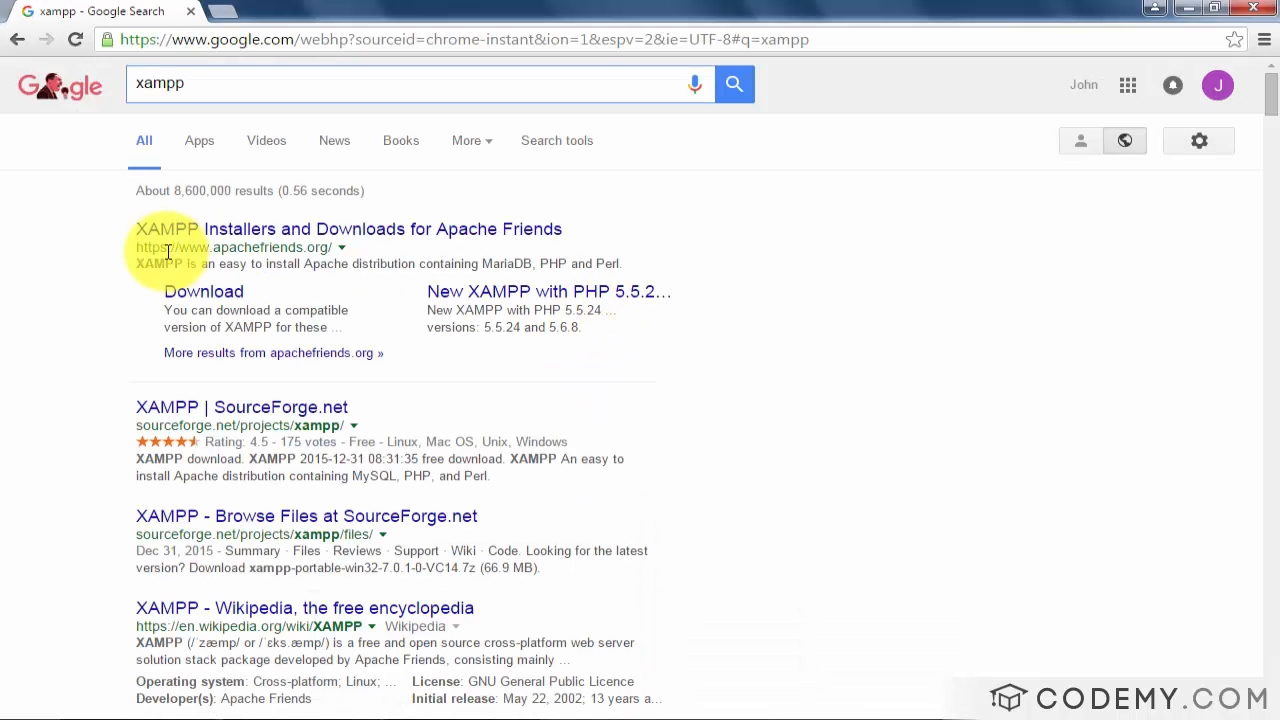
mouse_move(538, 230)
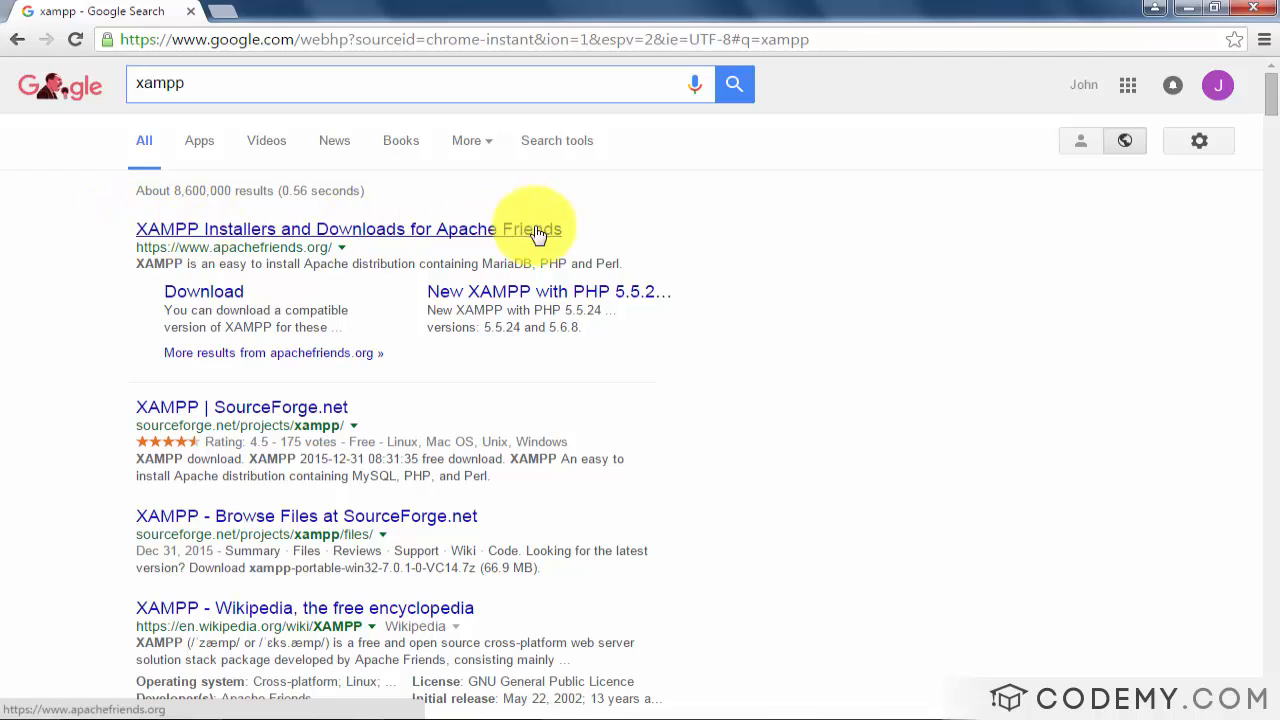
Download XAMPP for Windows v5.6.15 from the Apache Friends site.
left_click(313, 229)
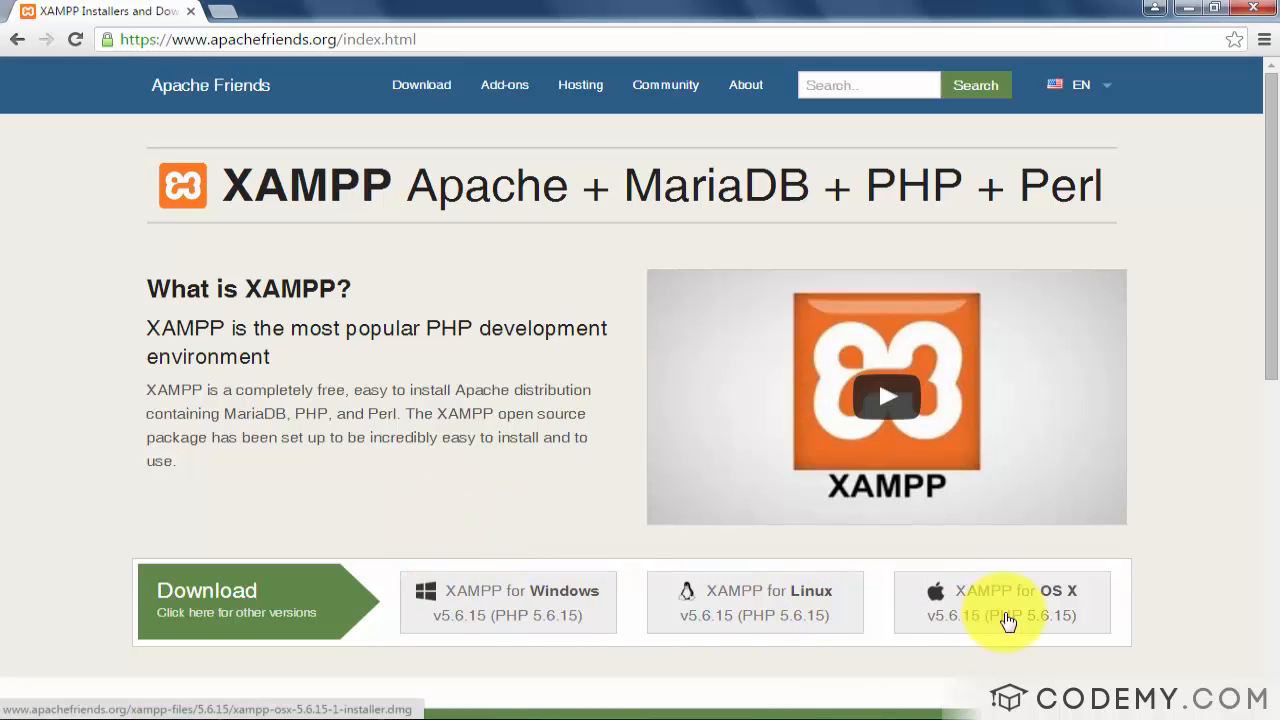
mouse_move(478, 570)
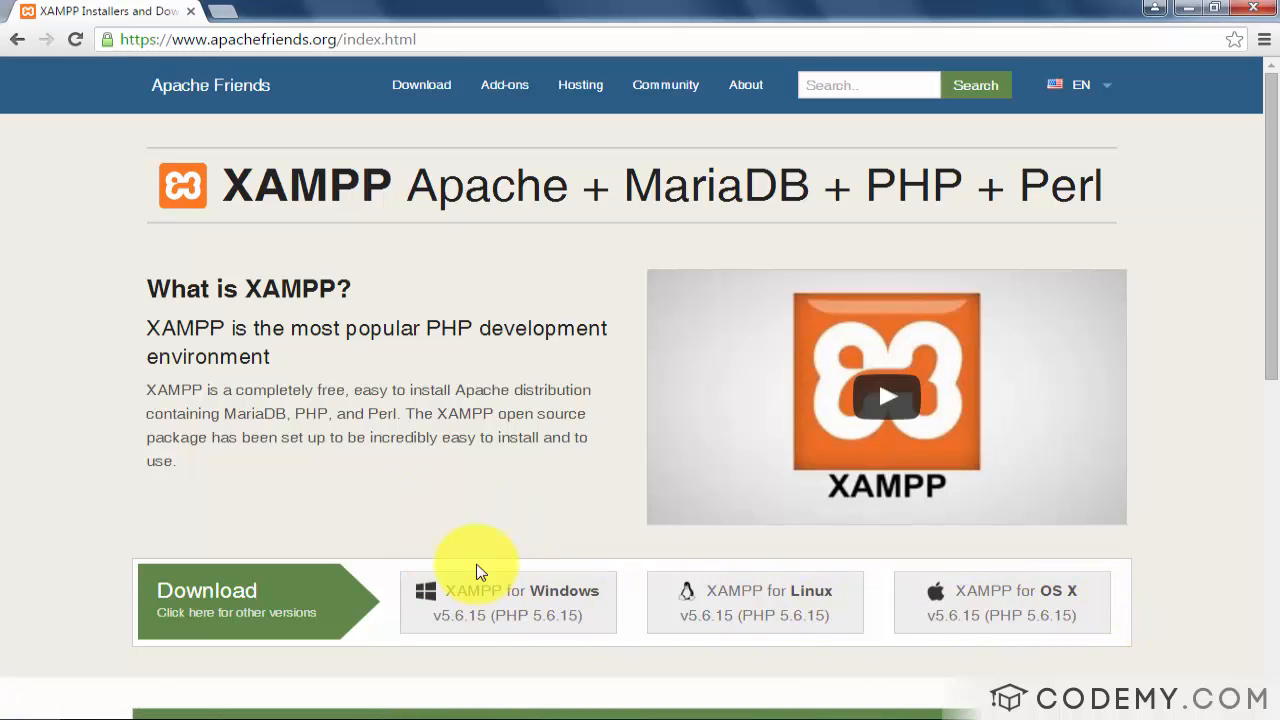
scroll("down", 3)
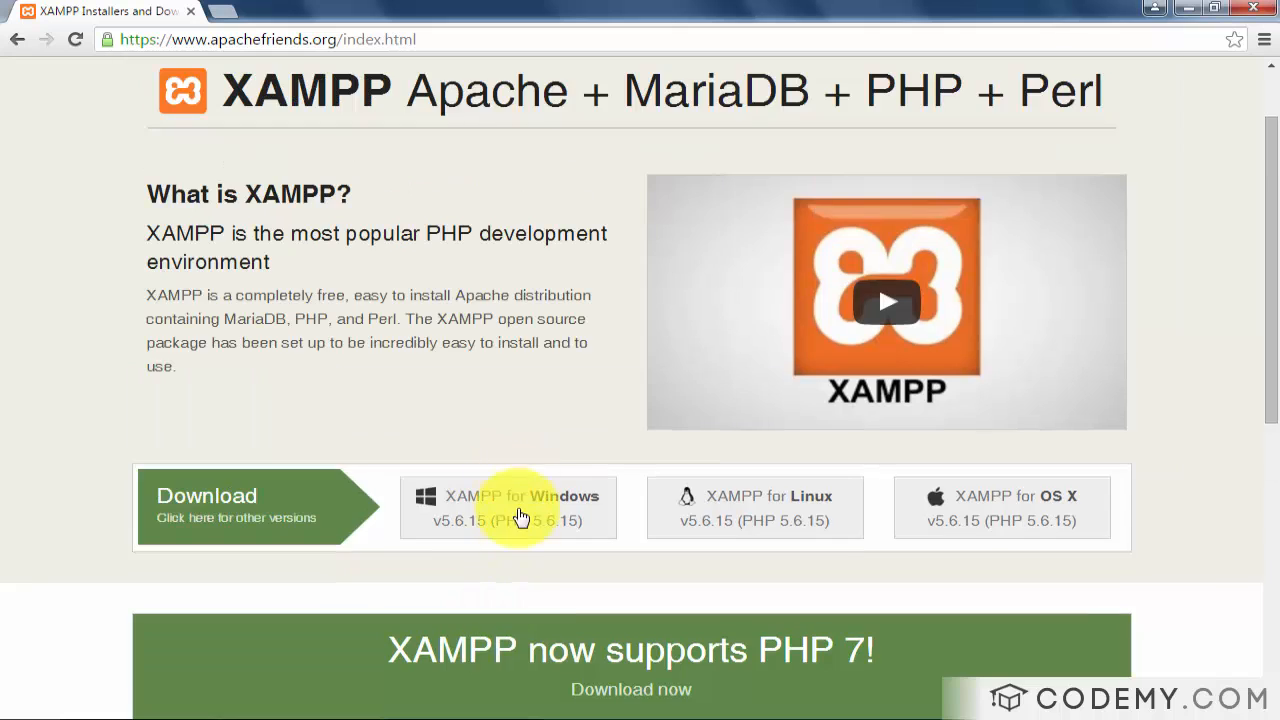
left_click(508, 507)
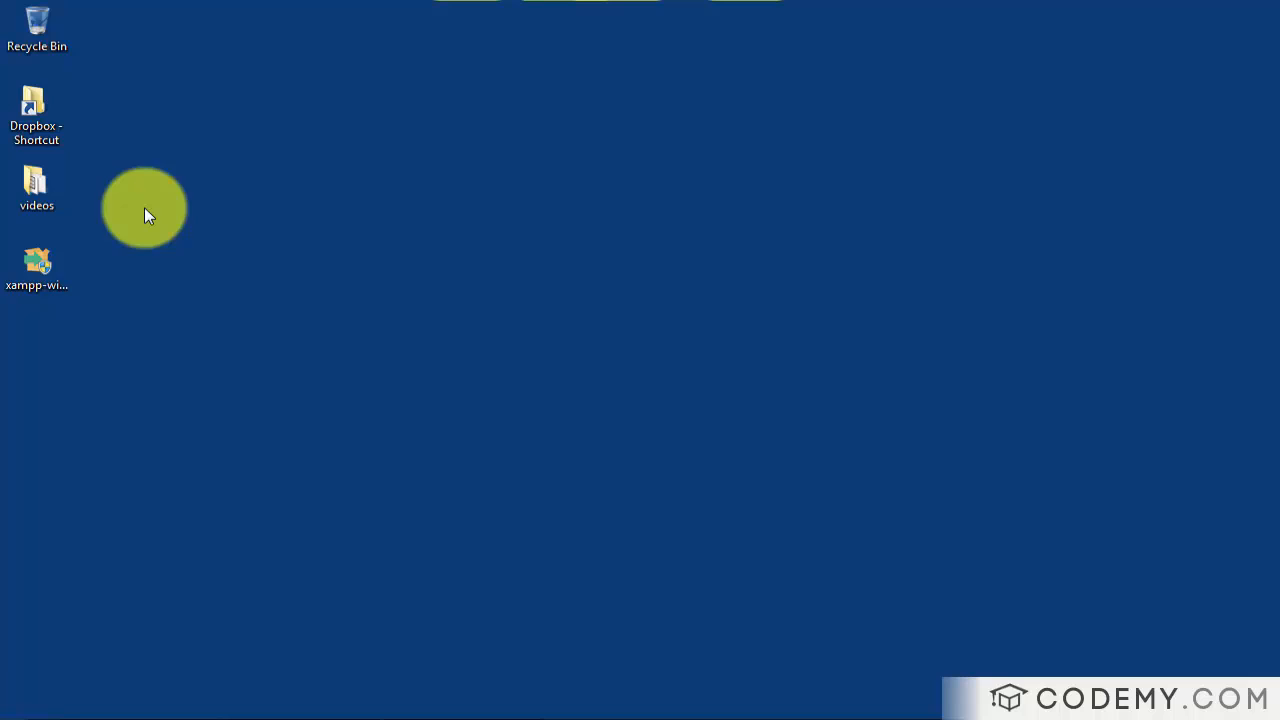
Launch the downloaded XAMPP installer from the desktop and pass the welcome screen.
double_click(37, 262)
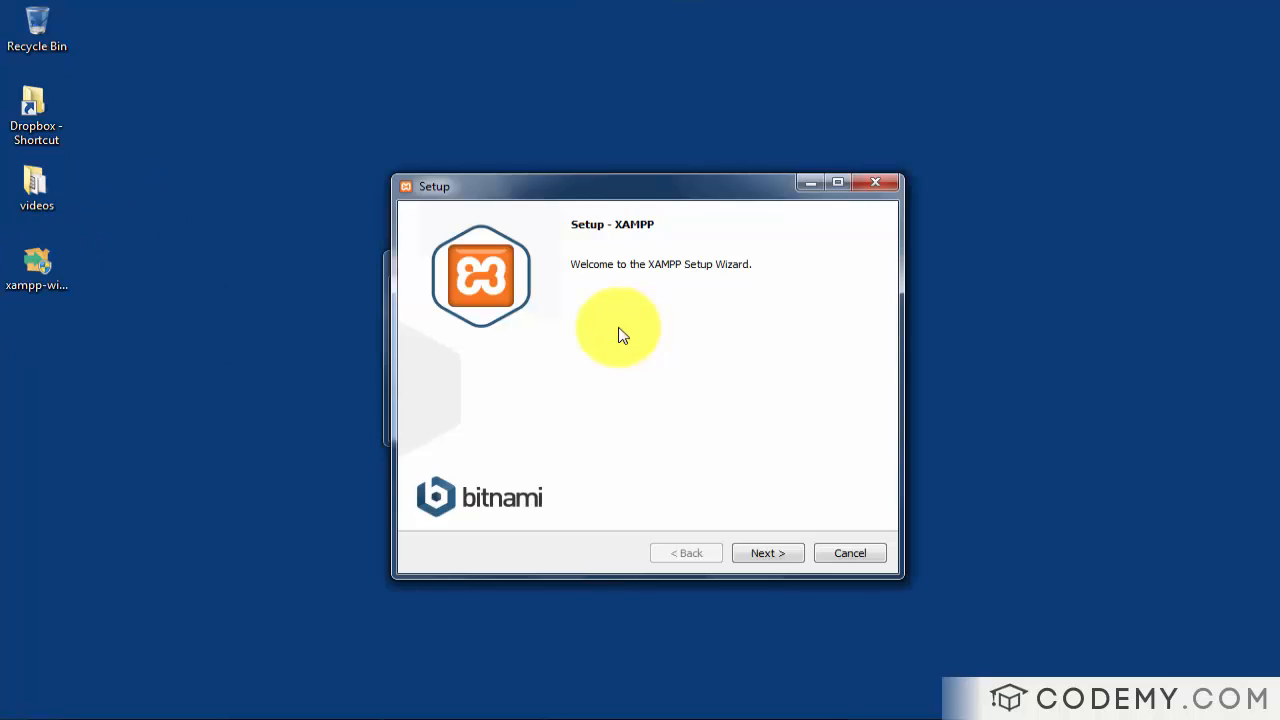
left_click(767, 553)
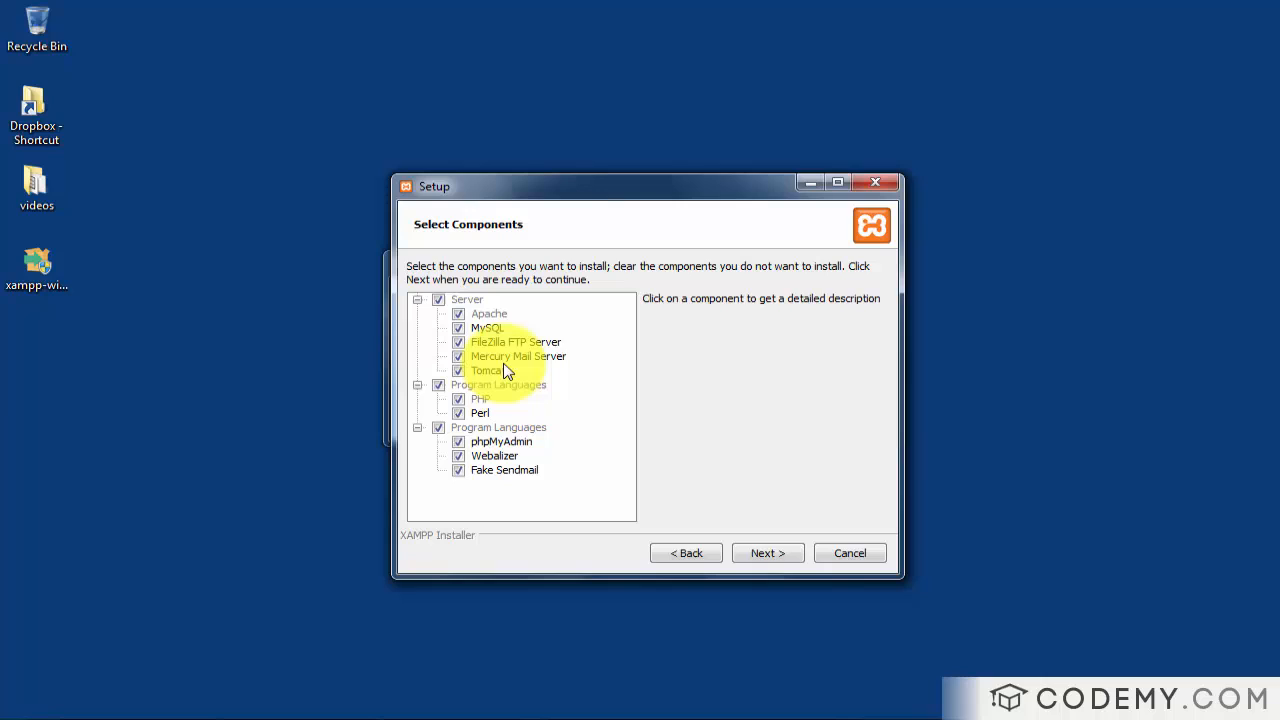
Uncheck MySQL, FileZilla and Perl so only Apache and PHP get installed.
left_click(516, 342)
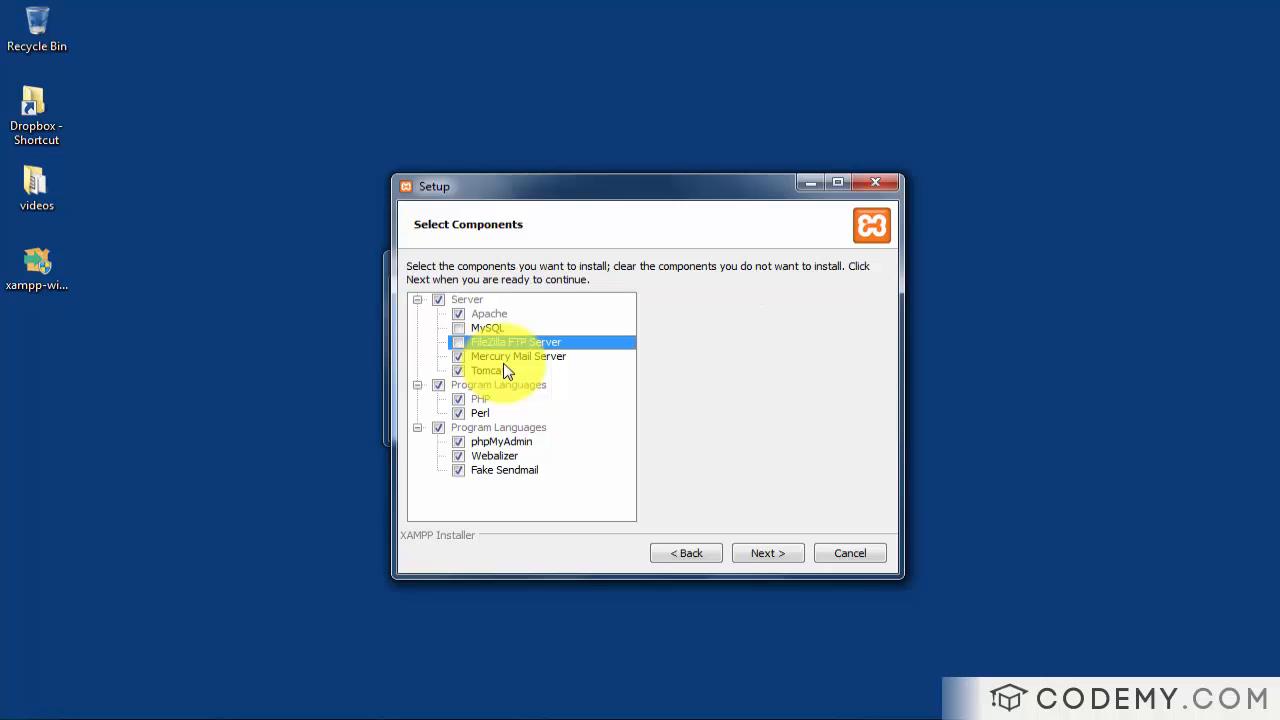
left_click(487, 370)
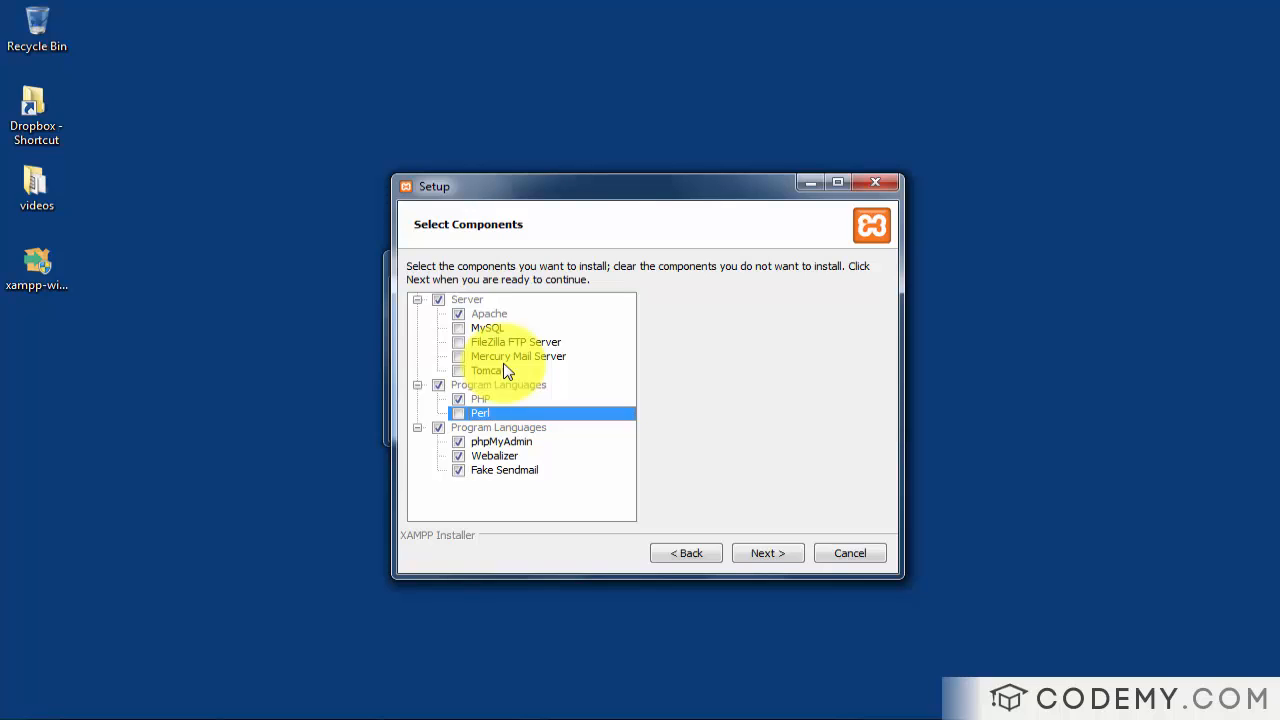
left_click(501, 441)
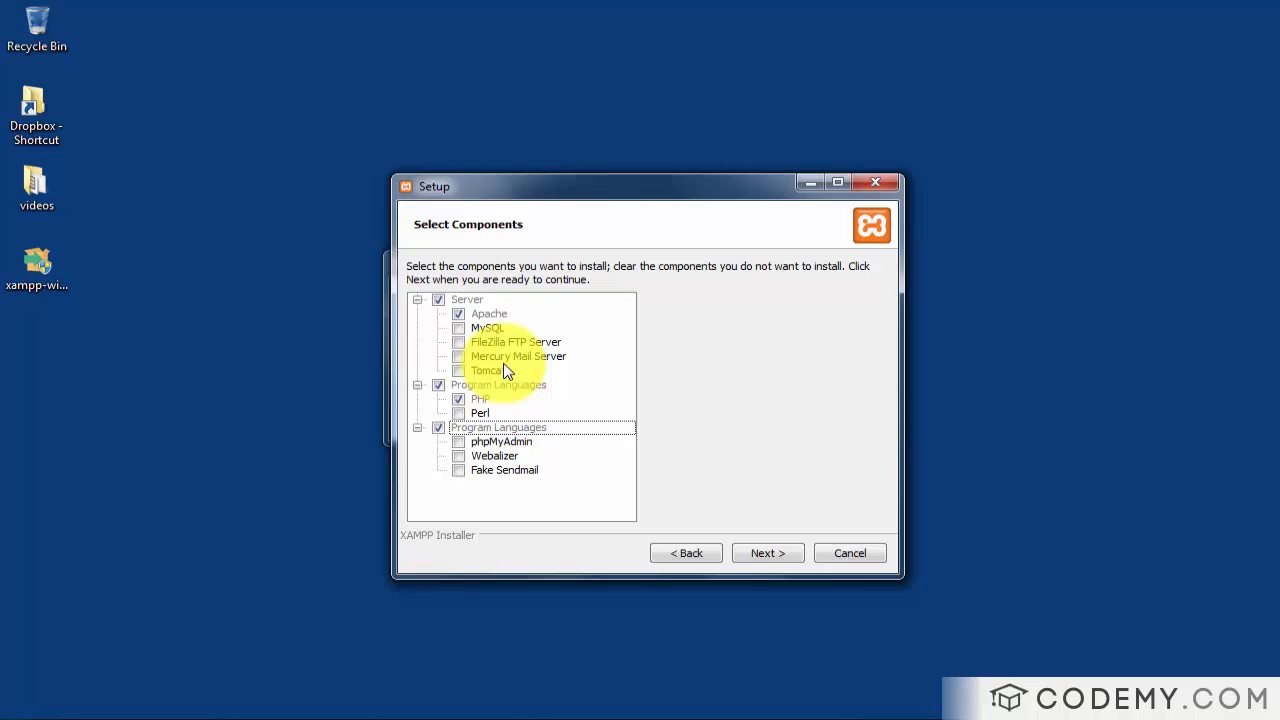
left_click(767, 552)
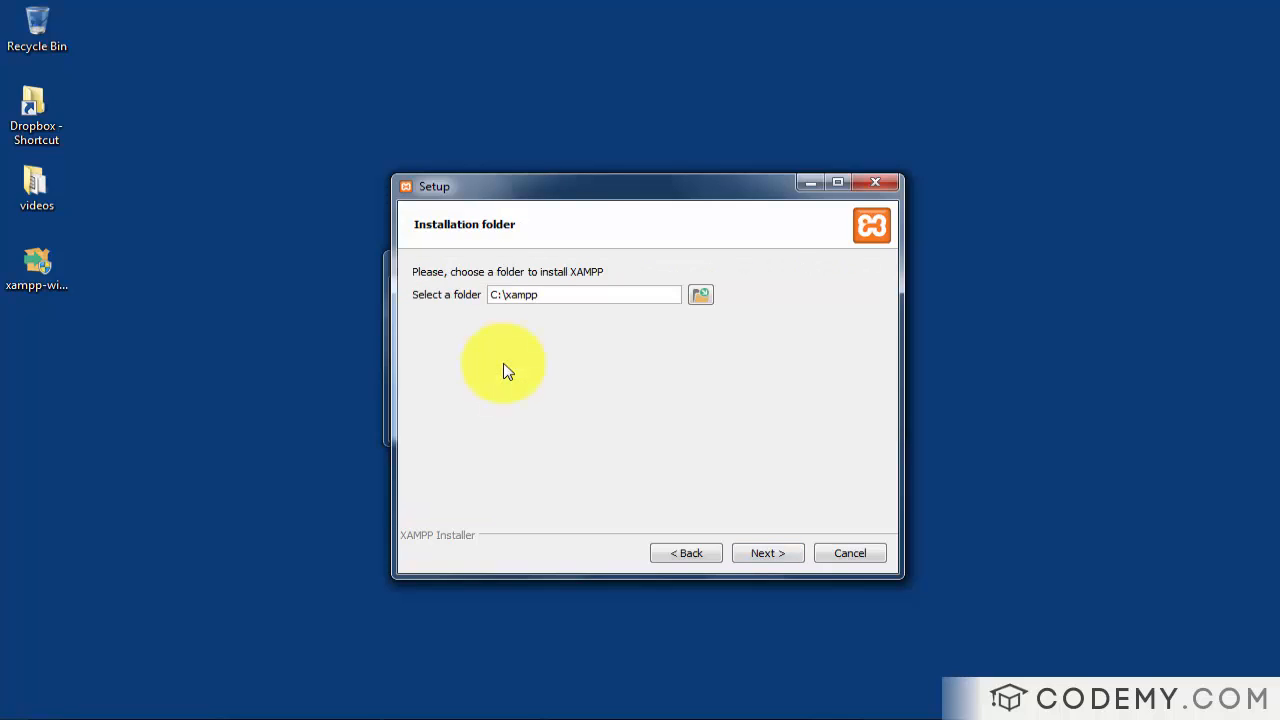
Install XAMPP to C:\xampp with 'Learn more about Bitnami' unchecked.
triple_click(584, 294)
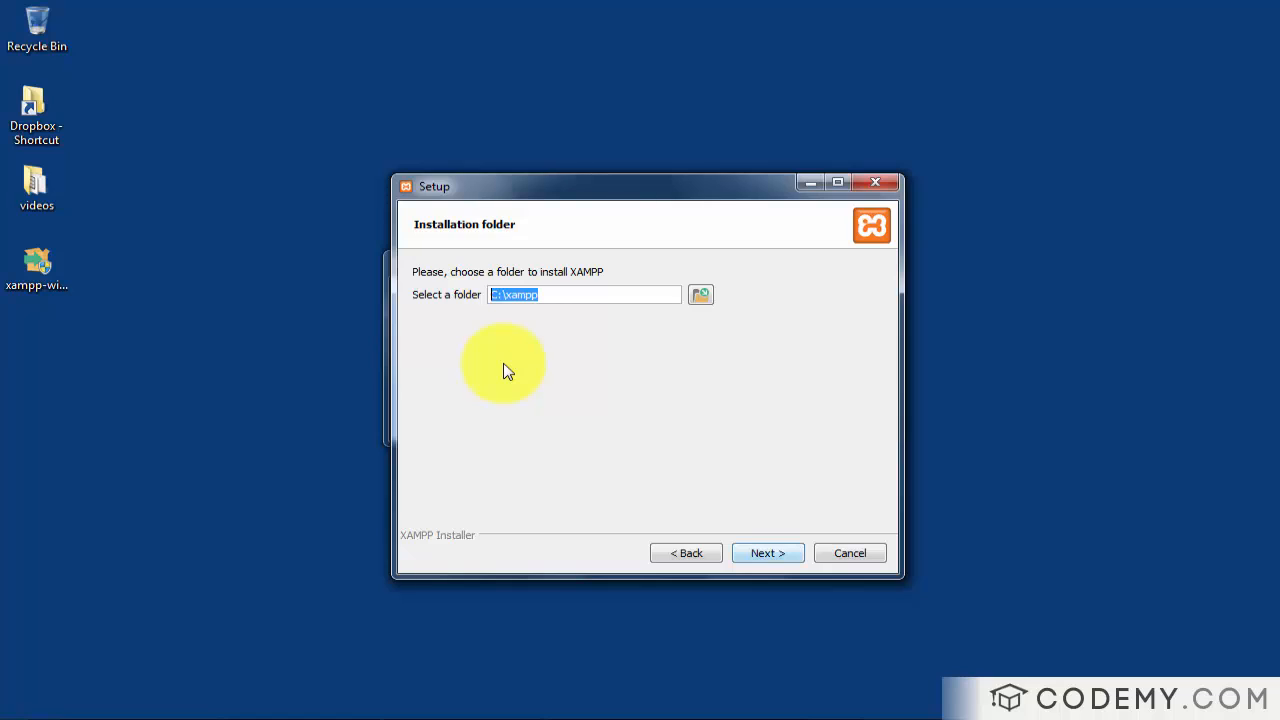
left_click(767, 553)
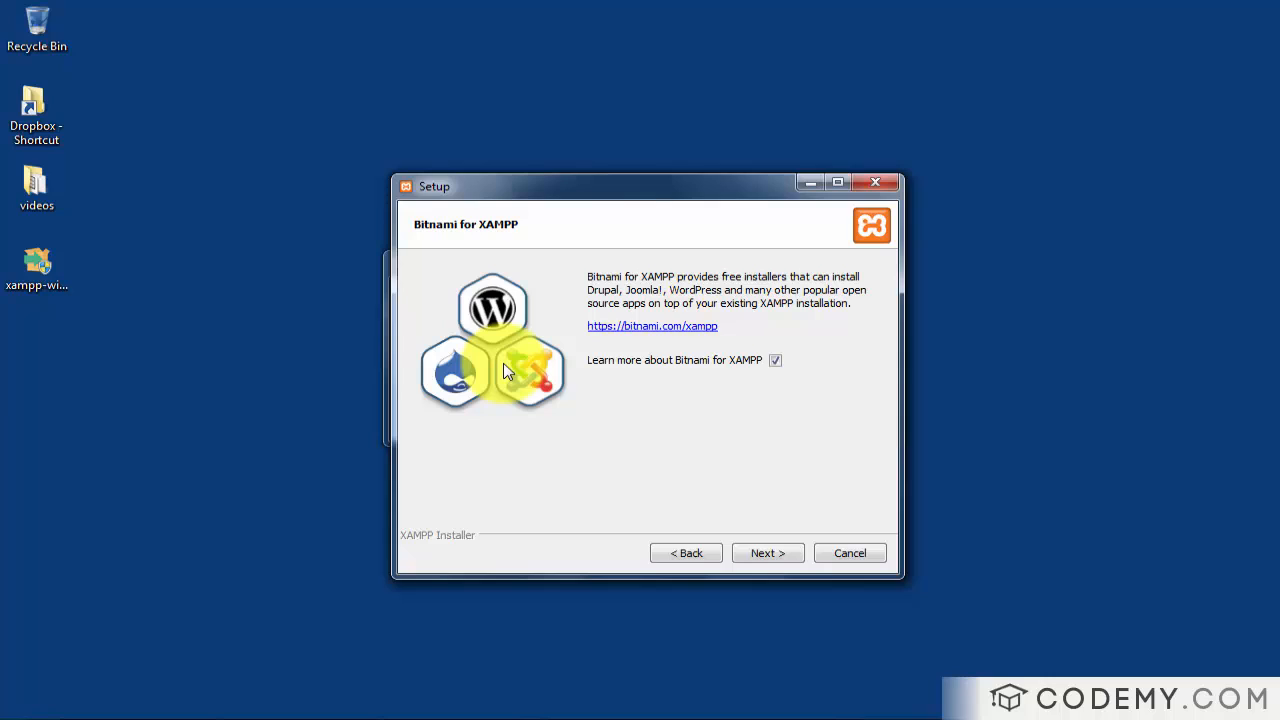
left_click(775, 360)
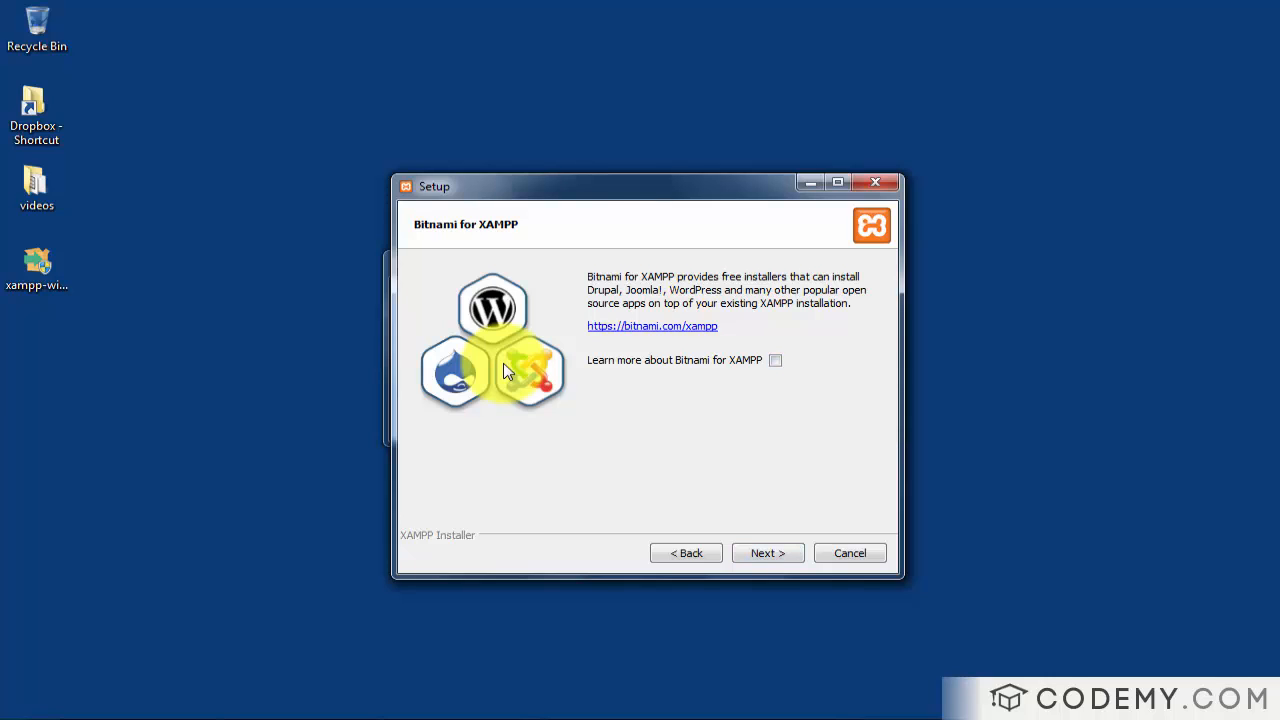
left_click(767, 552)
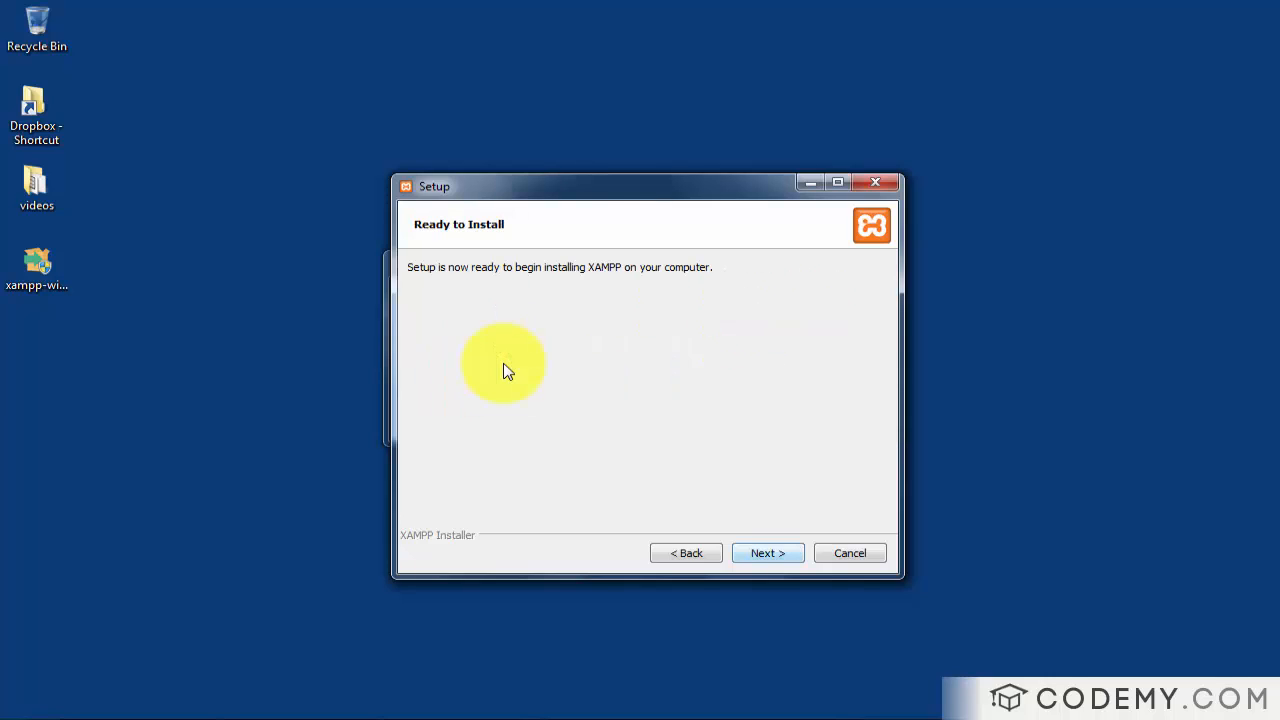
left_click(767, 552)
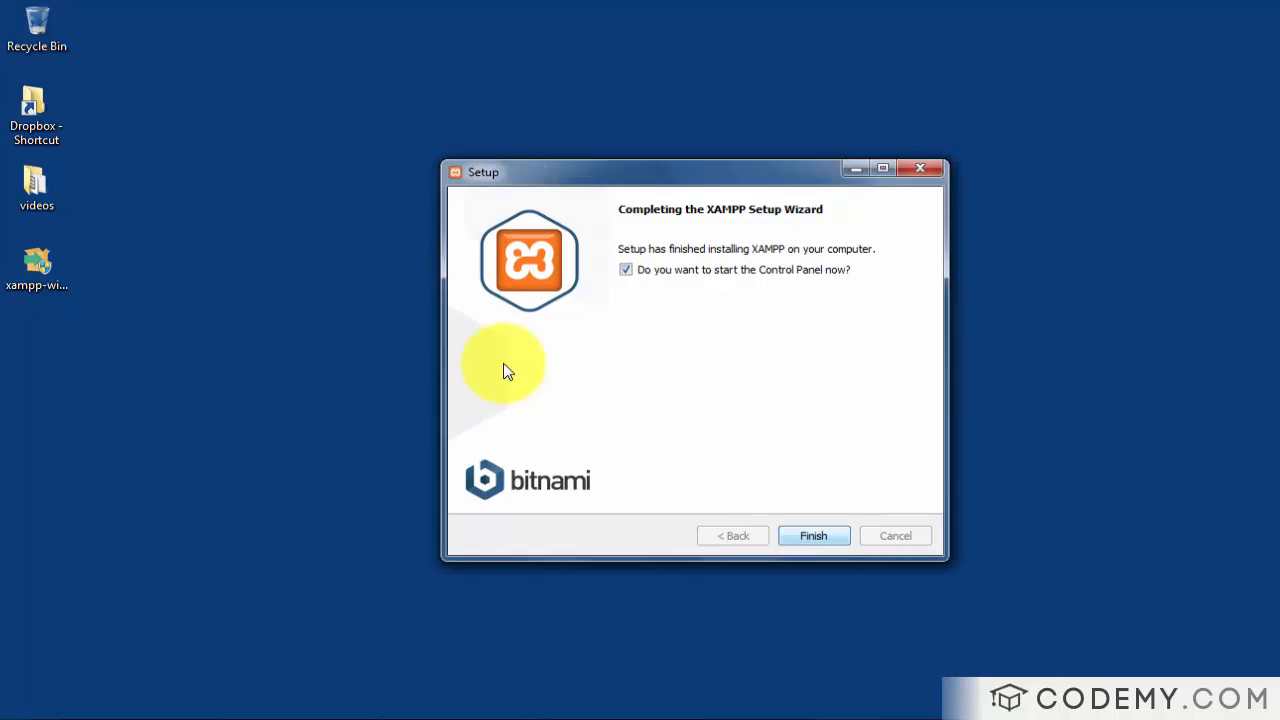
Finish setup and start Apache on ports 80 and 443 in the Control Panel.
left_click(813, 535)
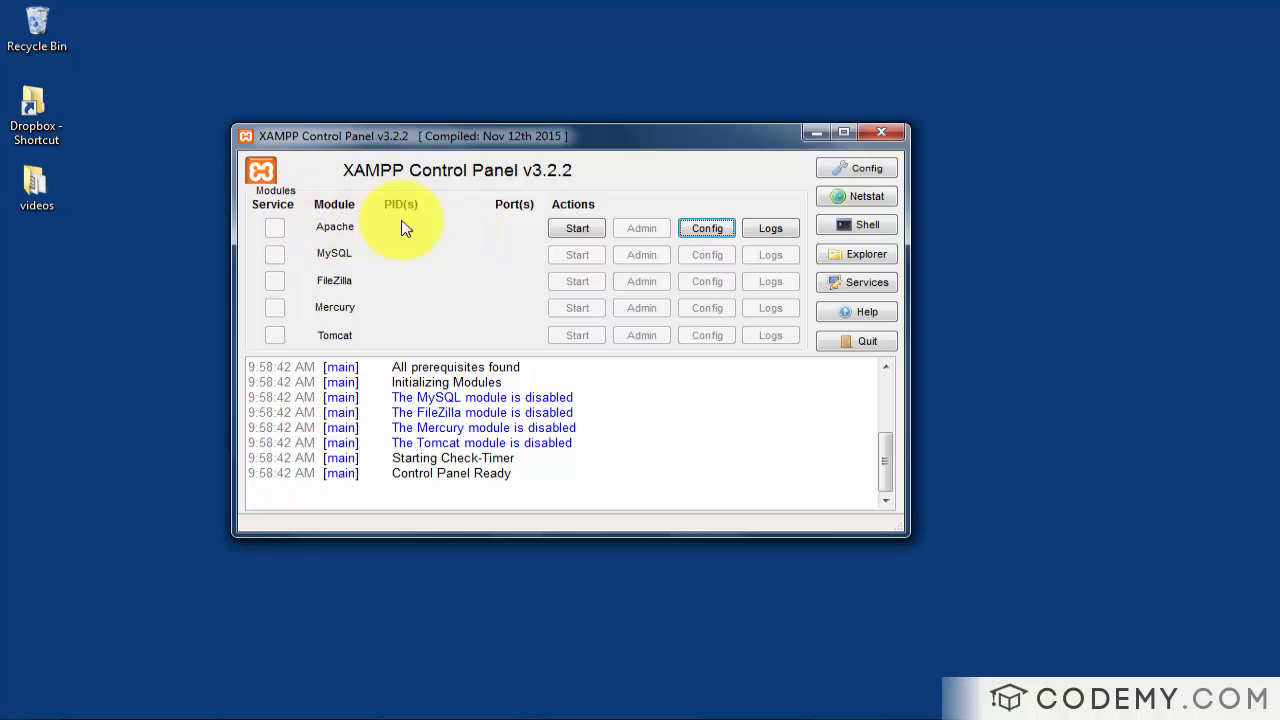
left_click(576, 228)
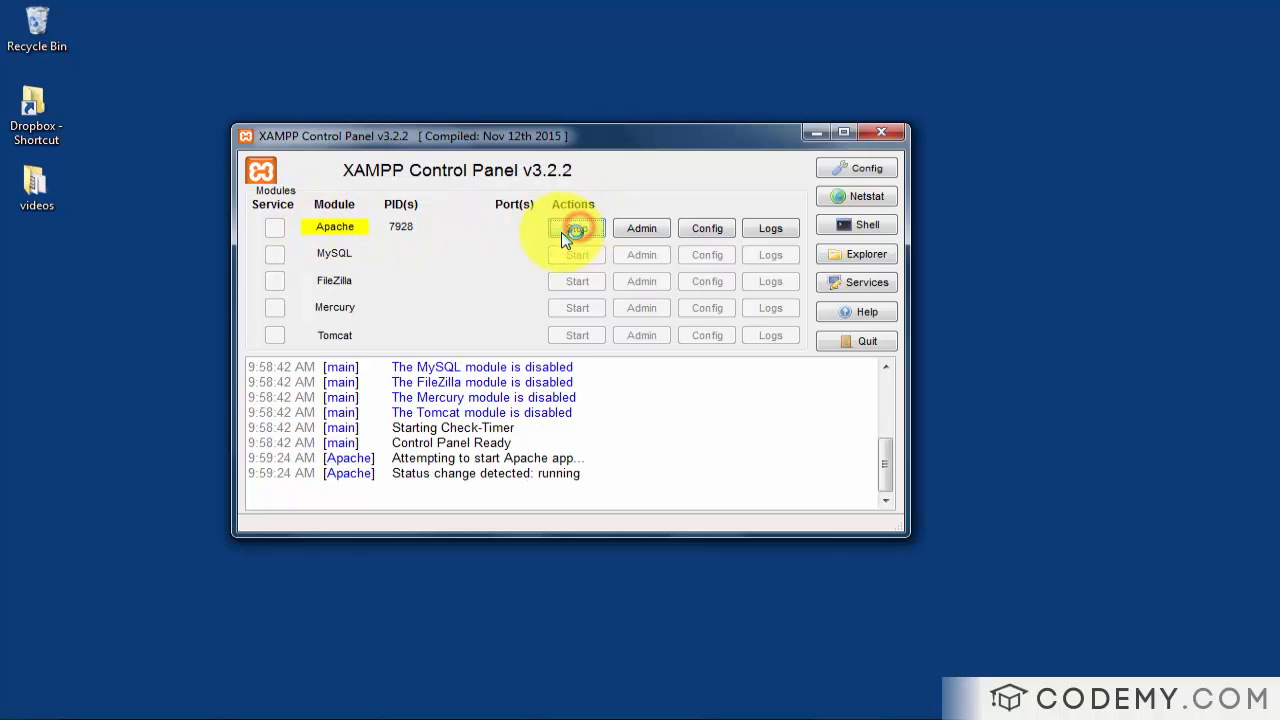
left_click(576, 228)
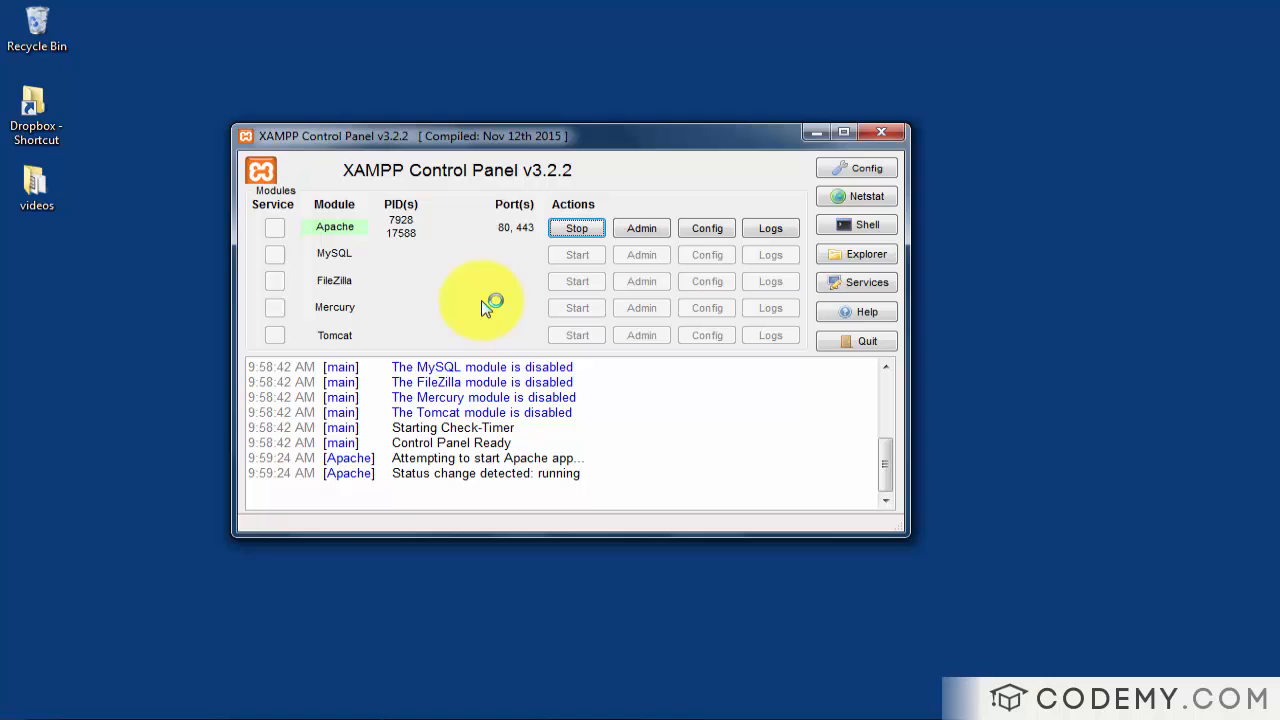
mouse_move(450, 268)
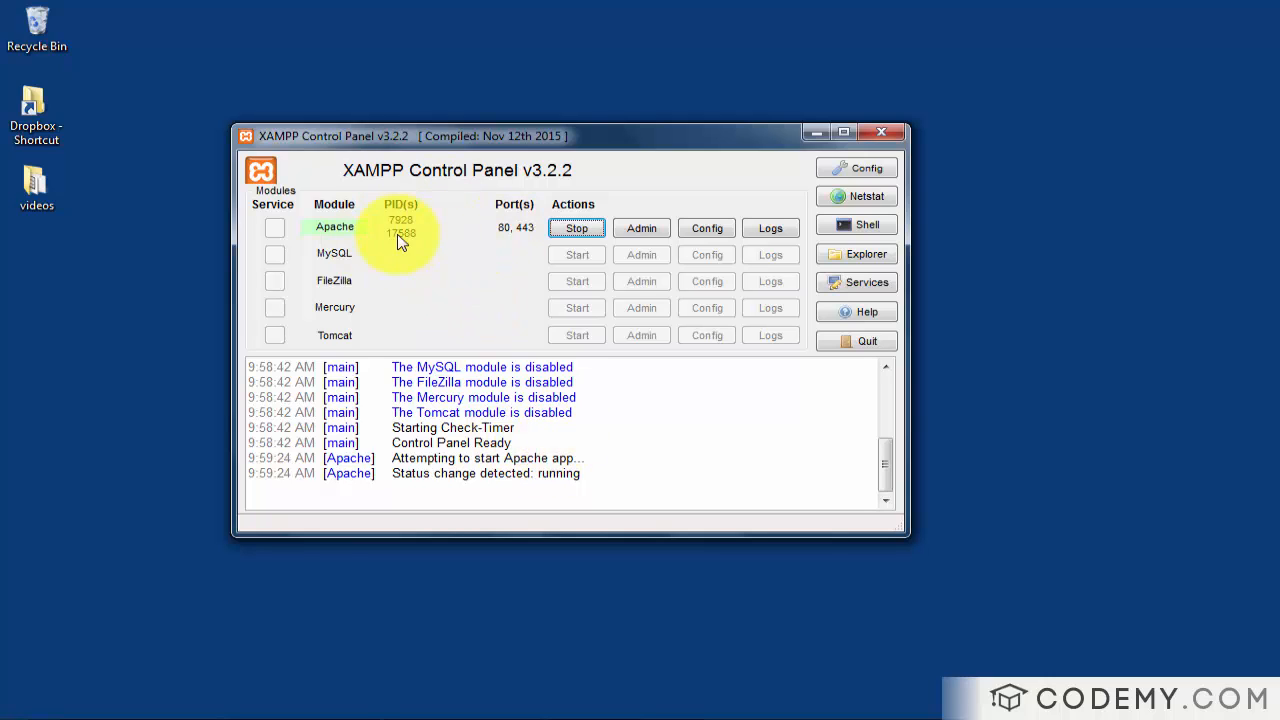
mouse_move(510, 235)
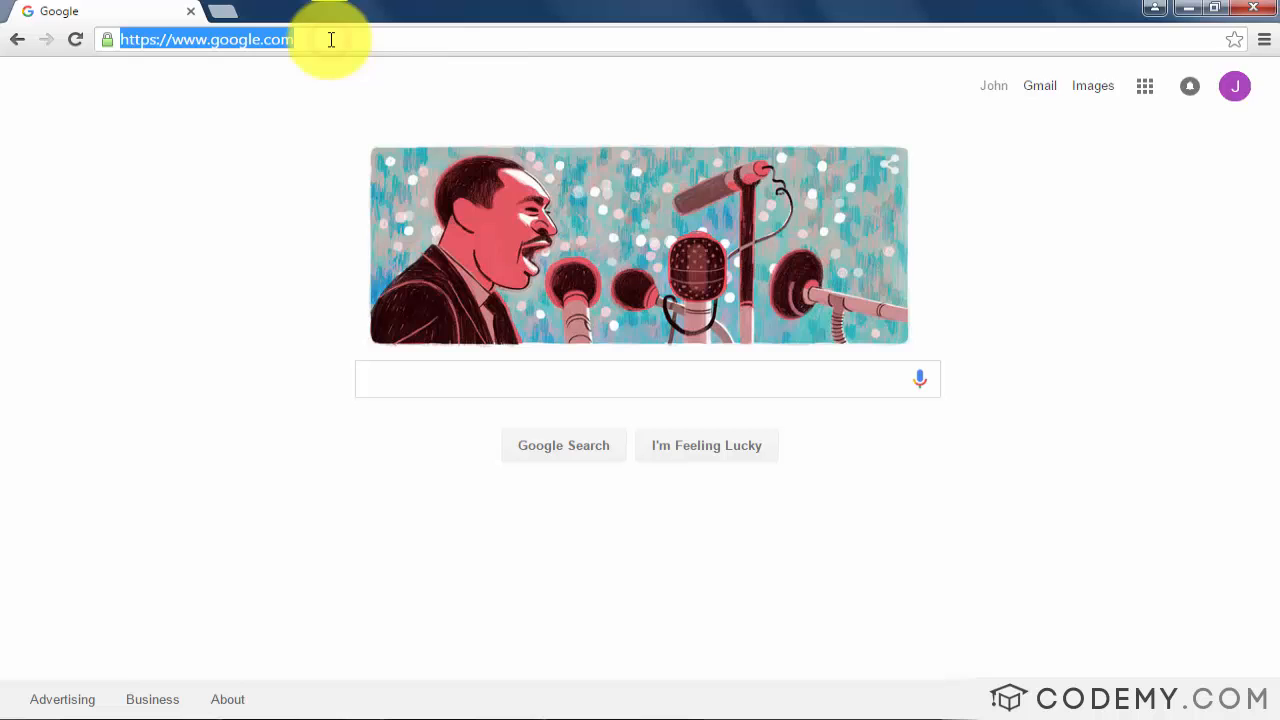
View the XAMPP dashboard at localhost, then browse to the C: drive.
type("localhost/dashboard/")
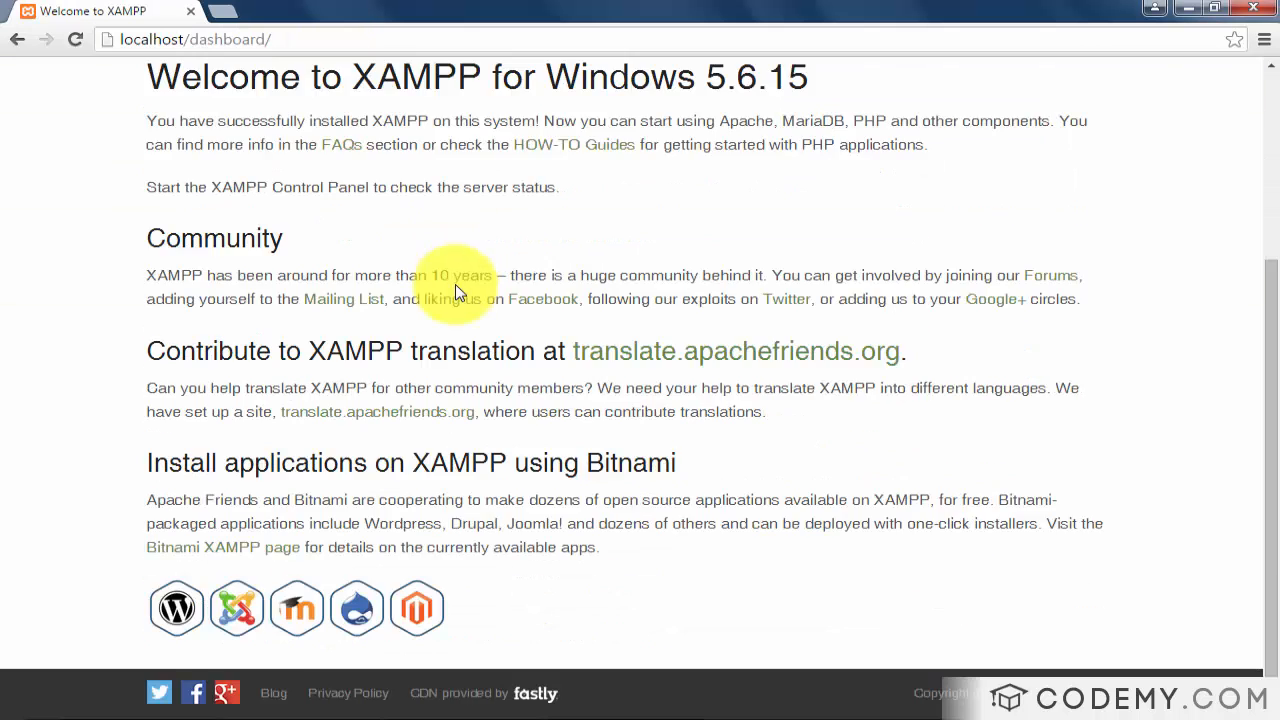
scroll("up", 3)
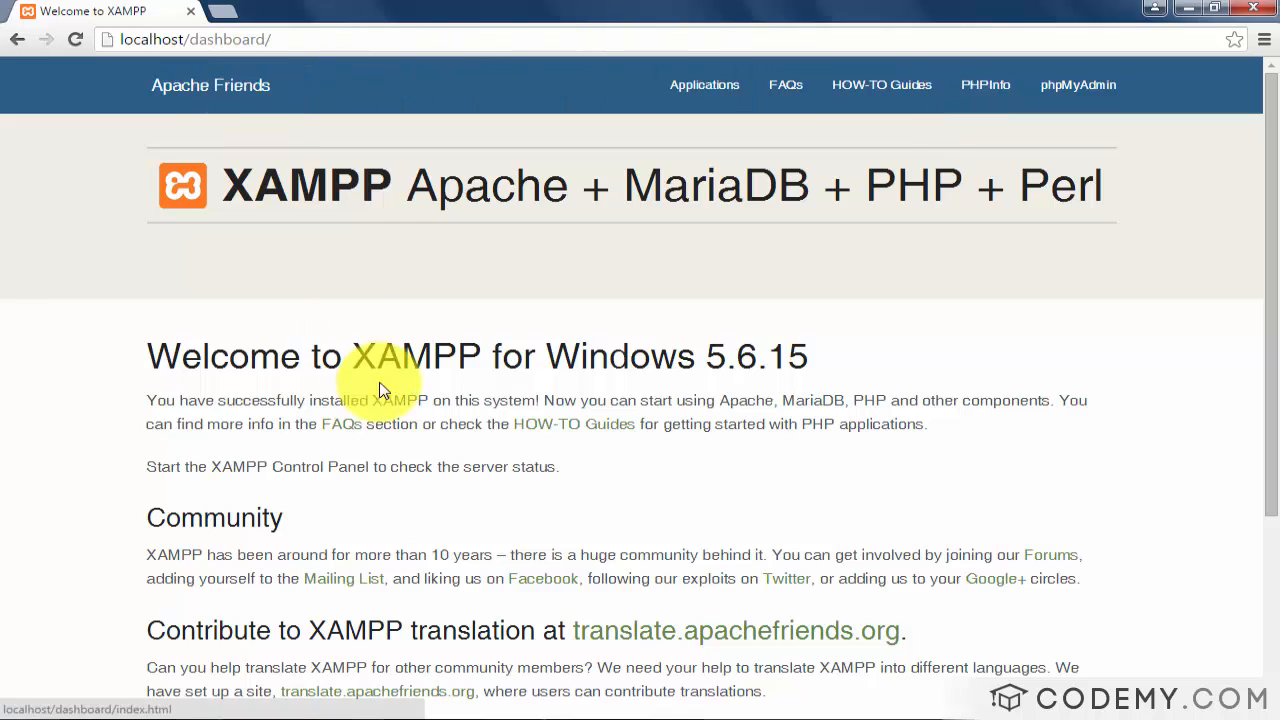
left_click(15, 715)
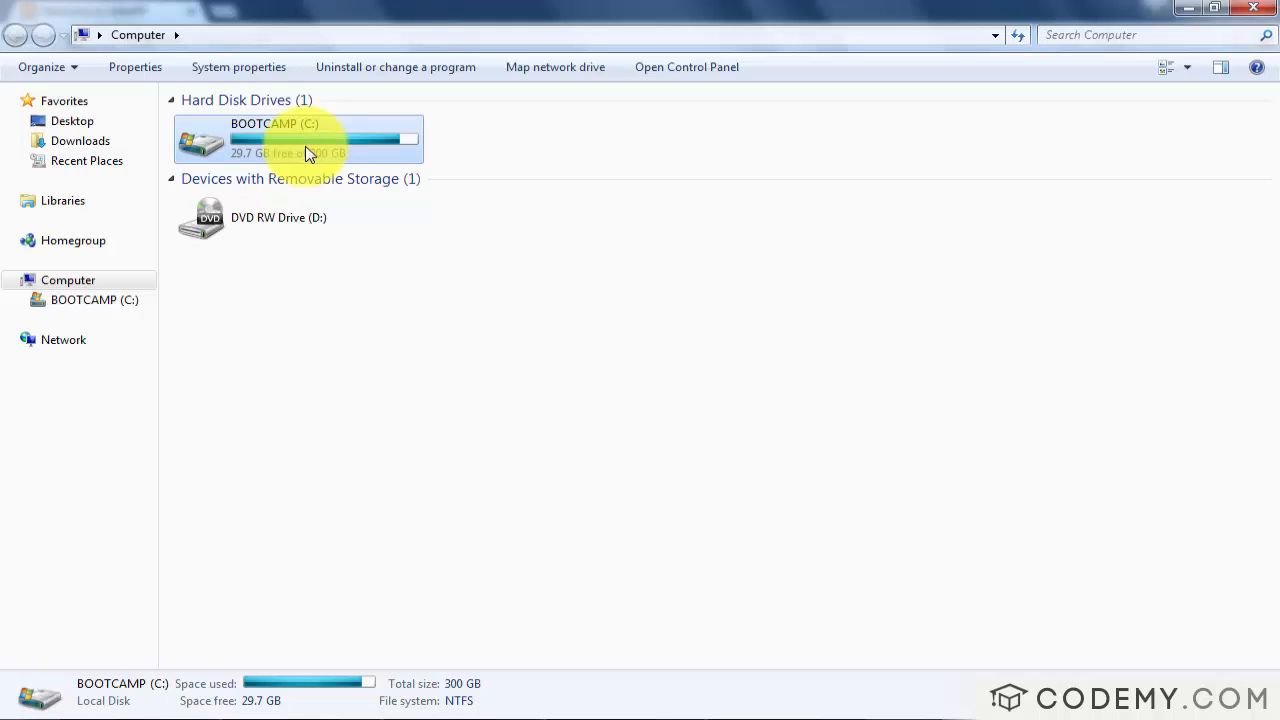
double_click(300, 138)
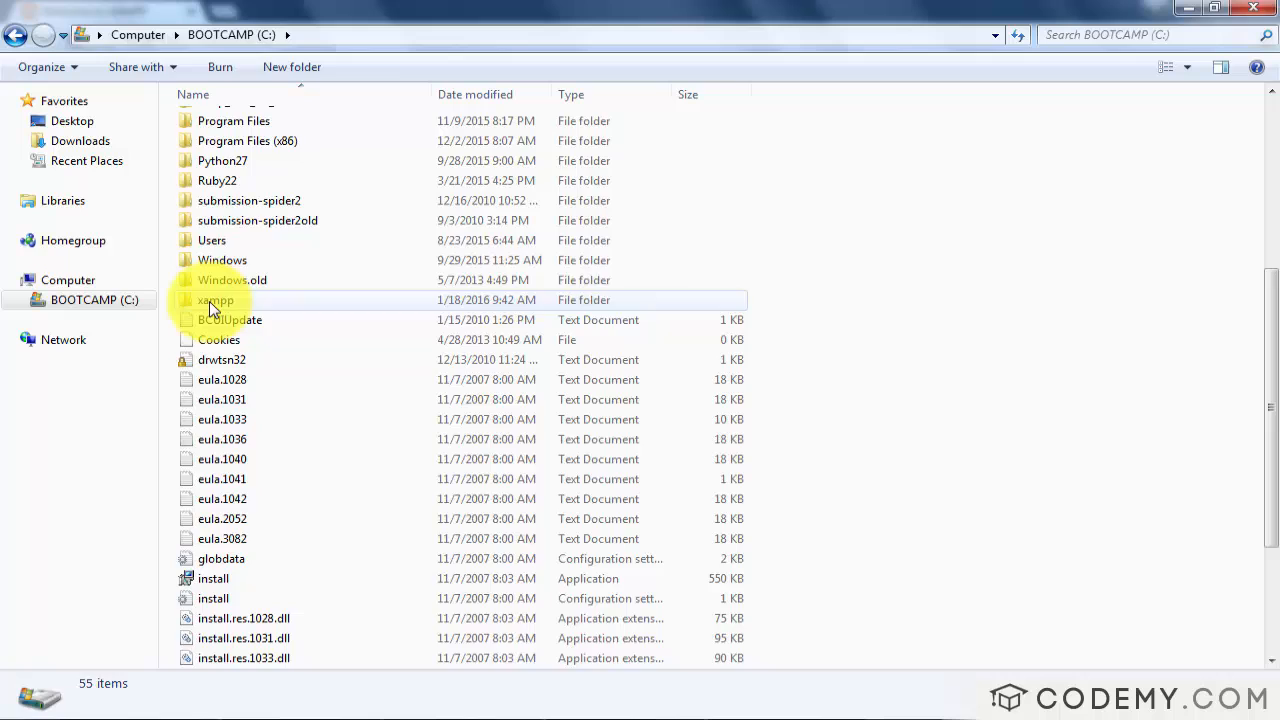
Navigate to C:\xampp\htdocs and preview its default index page in Chrome.
double_click(216, 300)
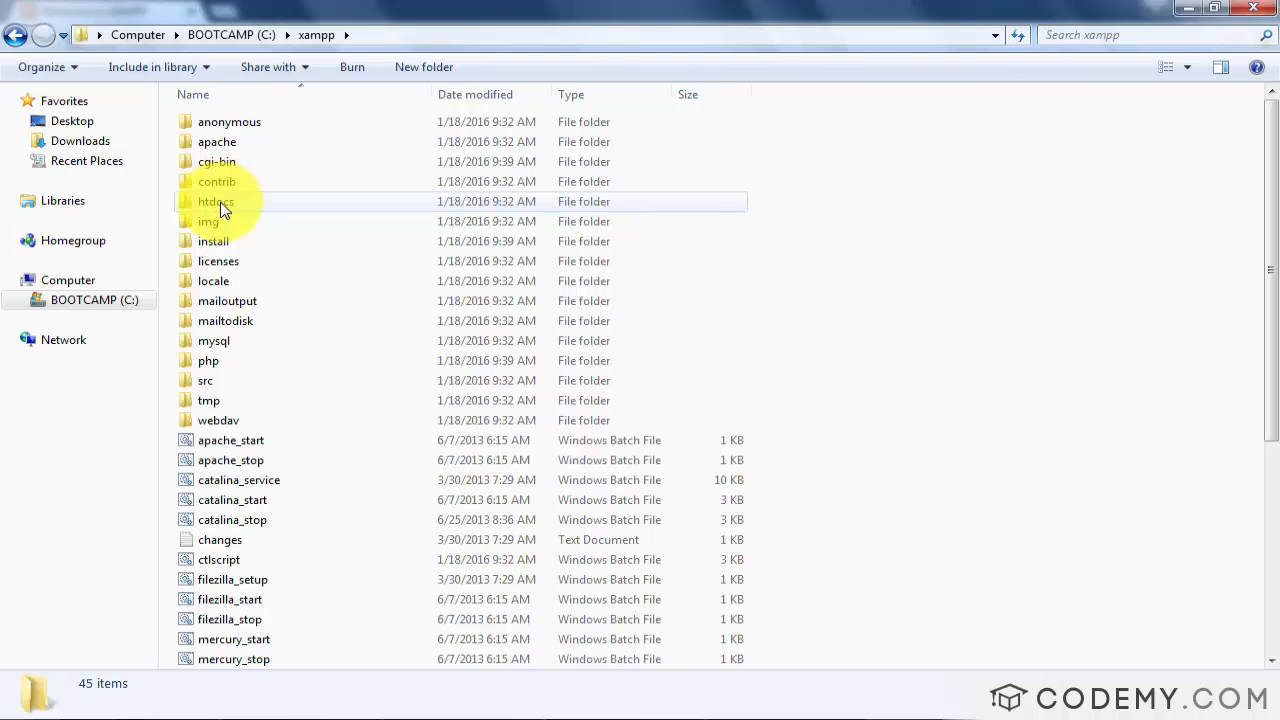
double_click(216, 201)
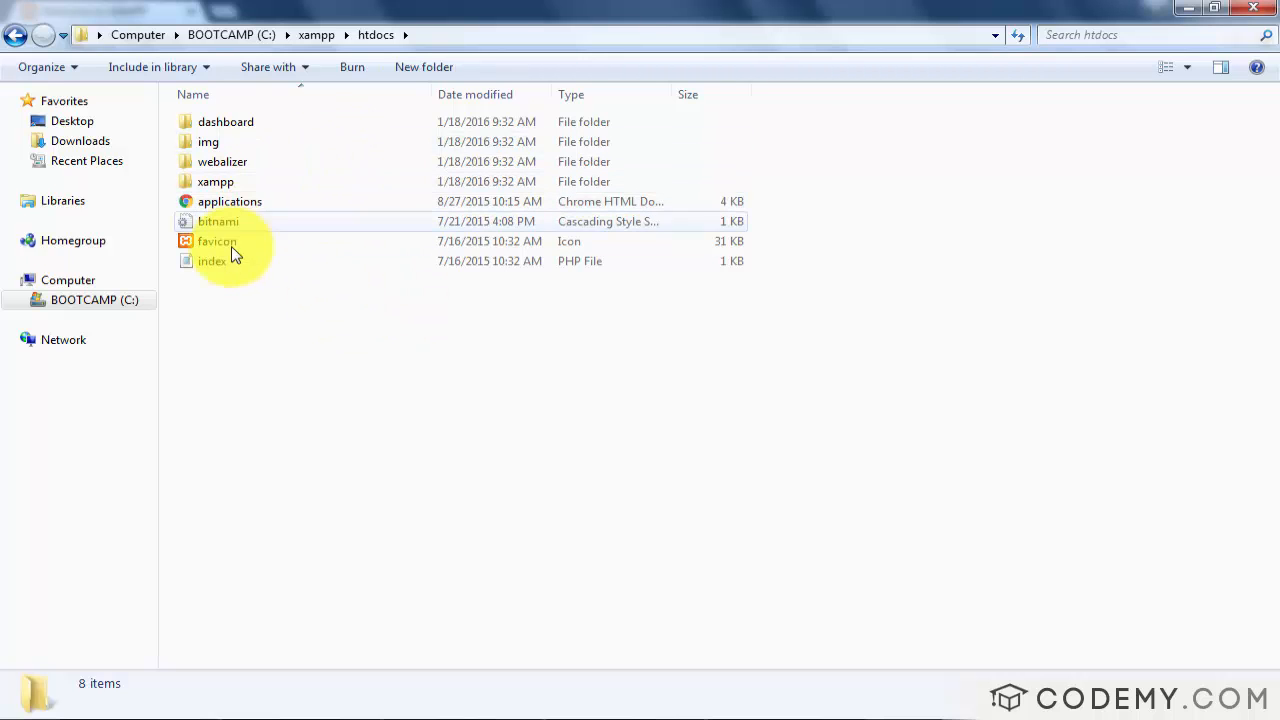
left_click(211, 261)
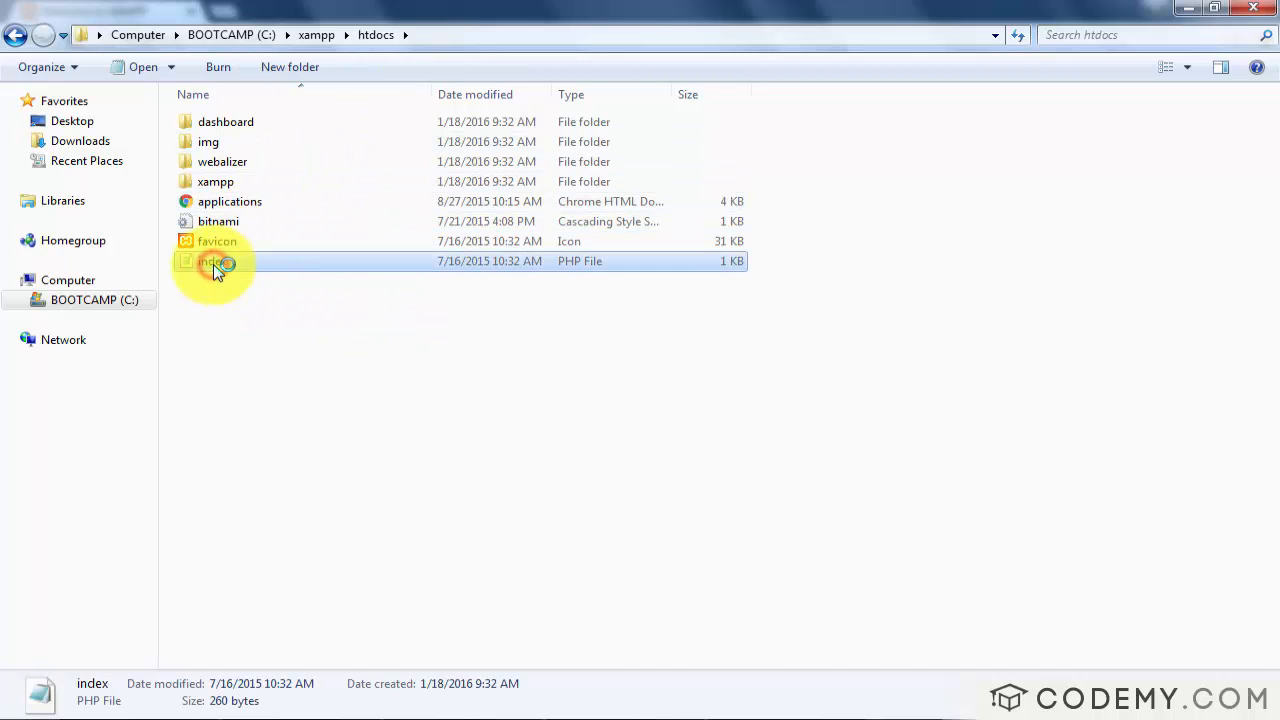
double_click(210, 261)
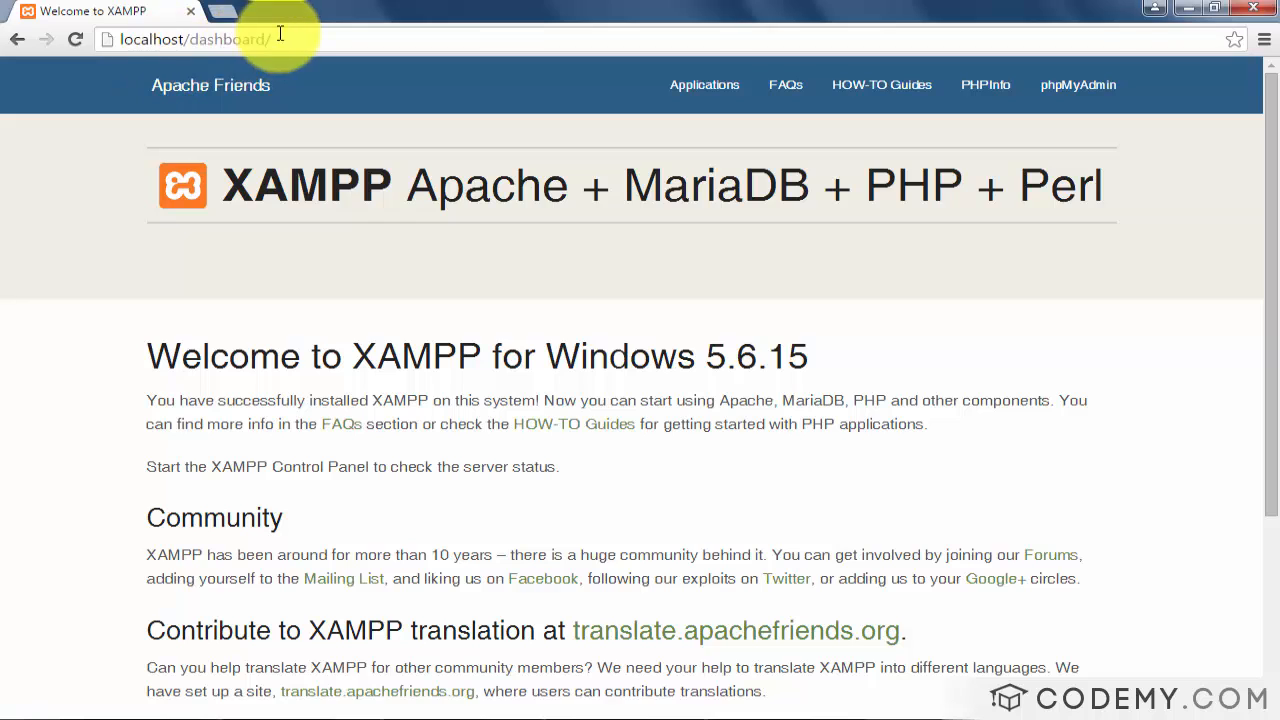
double_click(228, 39)
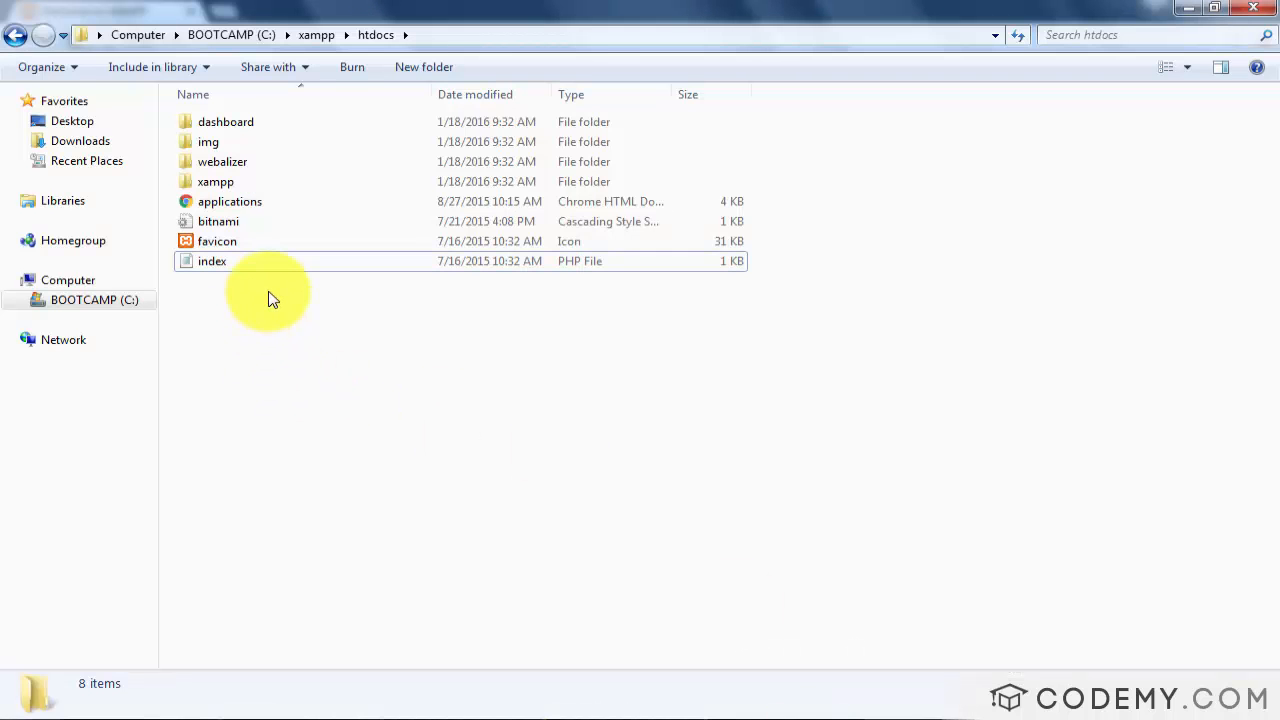
Create a new text document in C:\xampp\htdocs using New > Text Document.
right_click(270, 295)
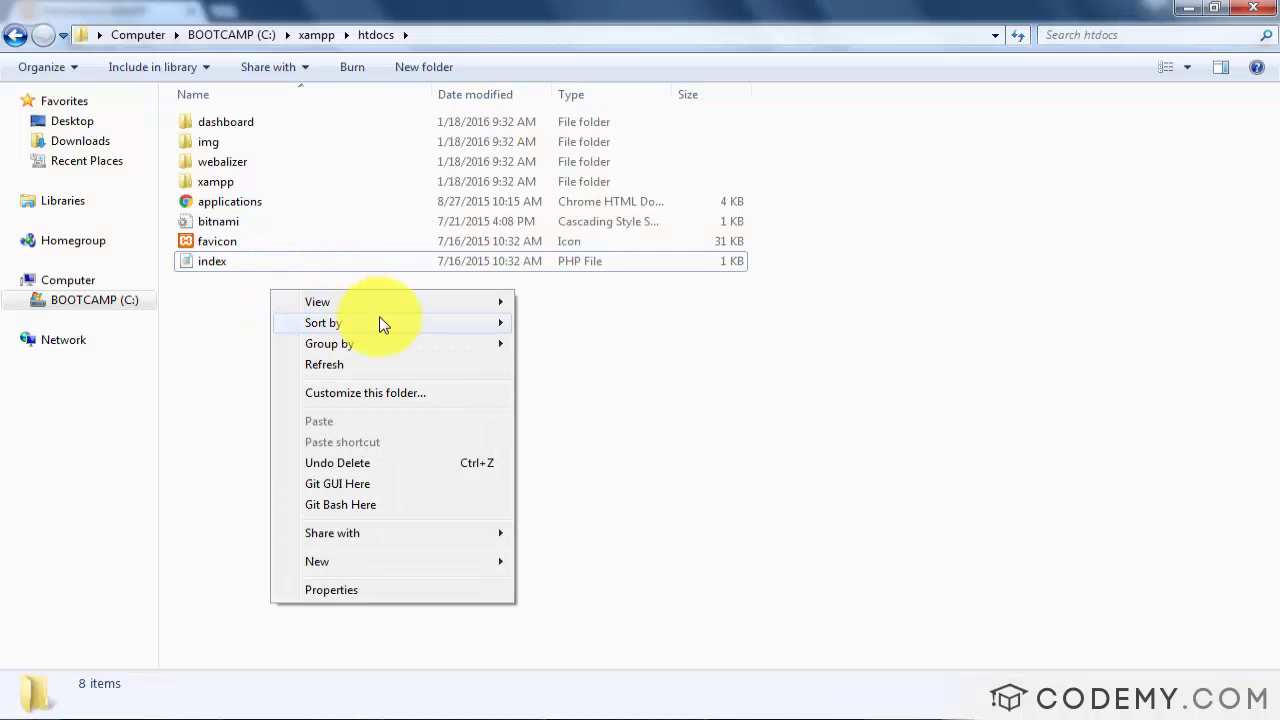
mouse_move(340, 504)
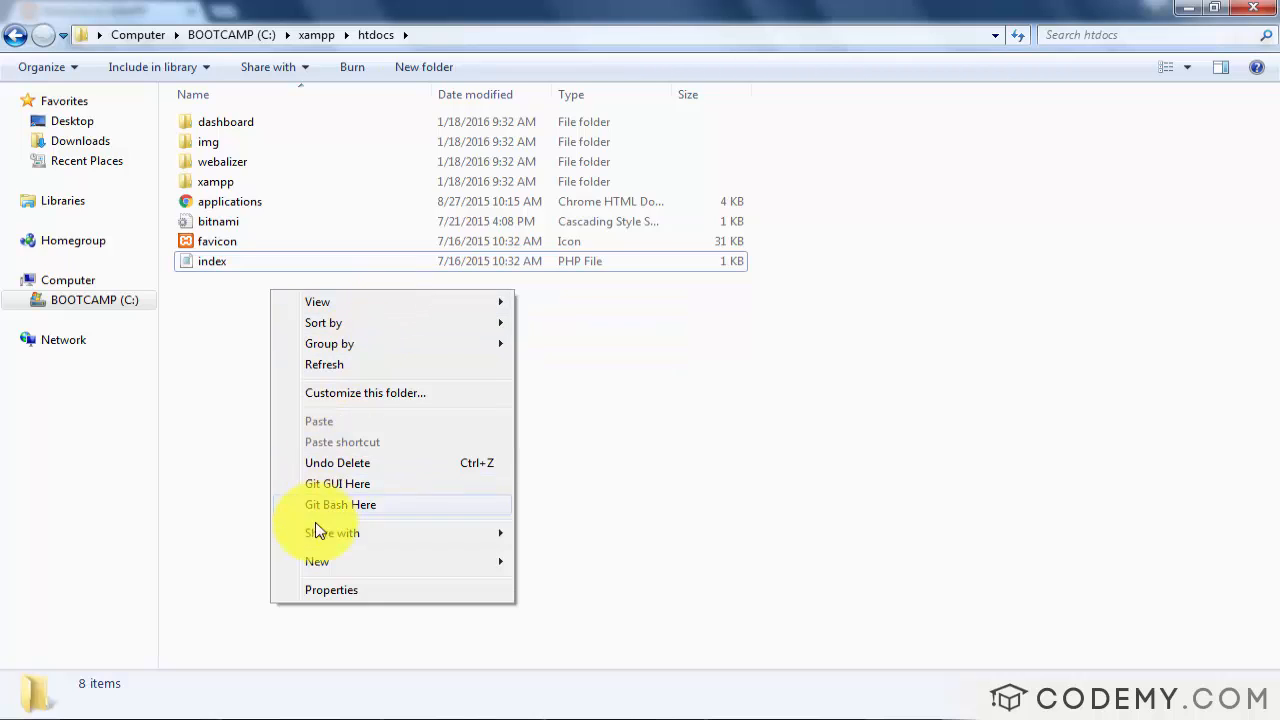
left_click(317, 561)
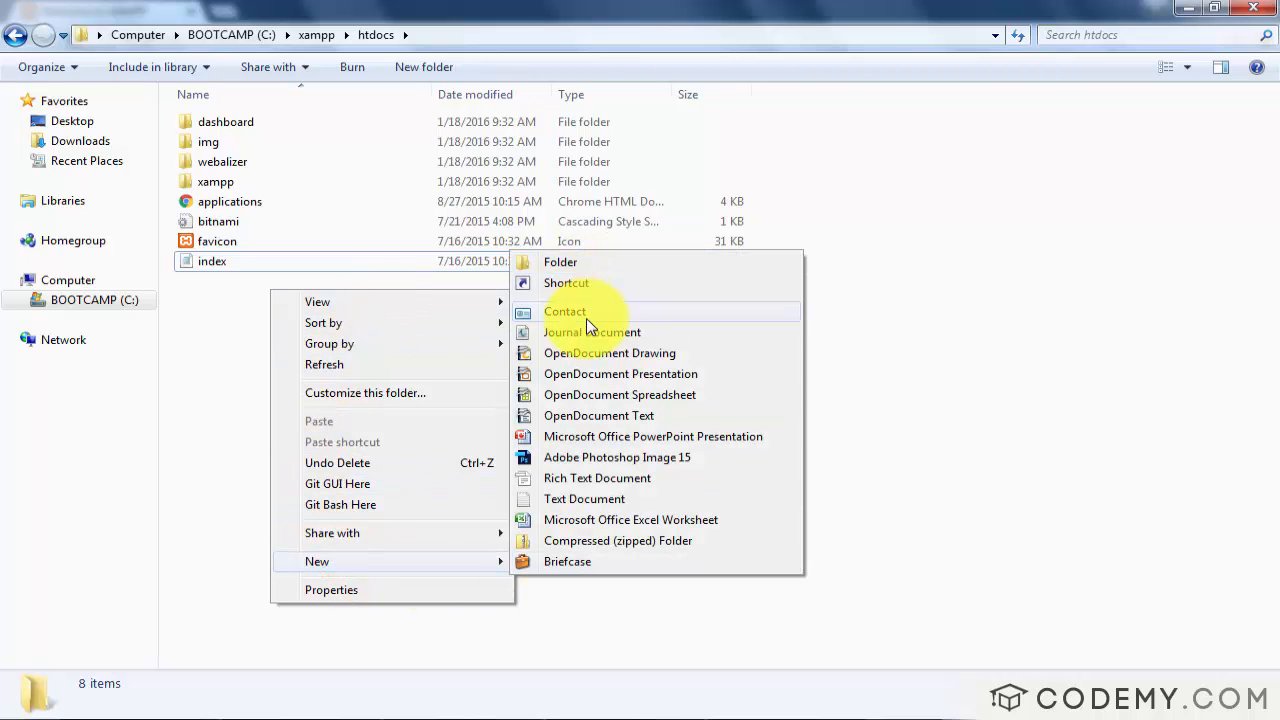
mouse_move(580, 499)
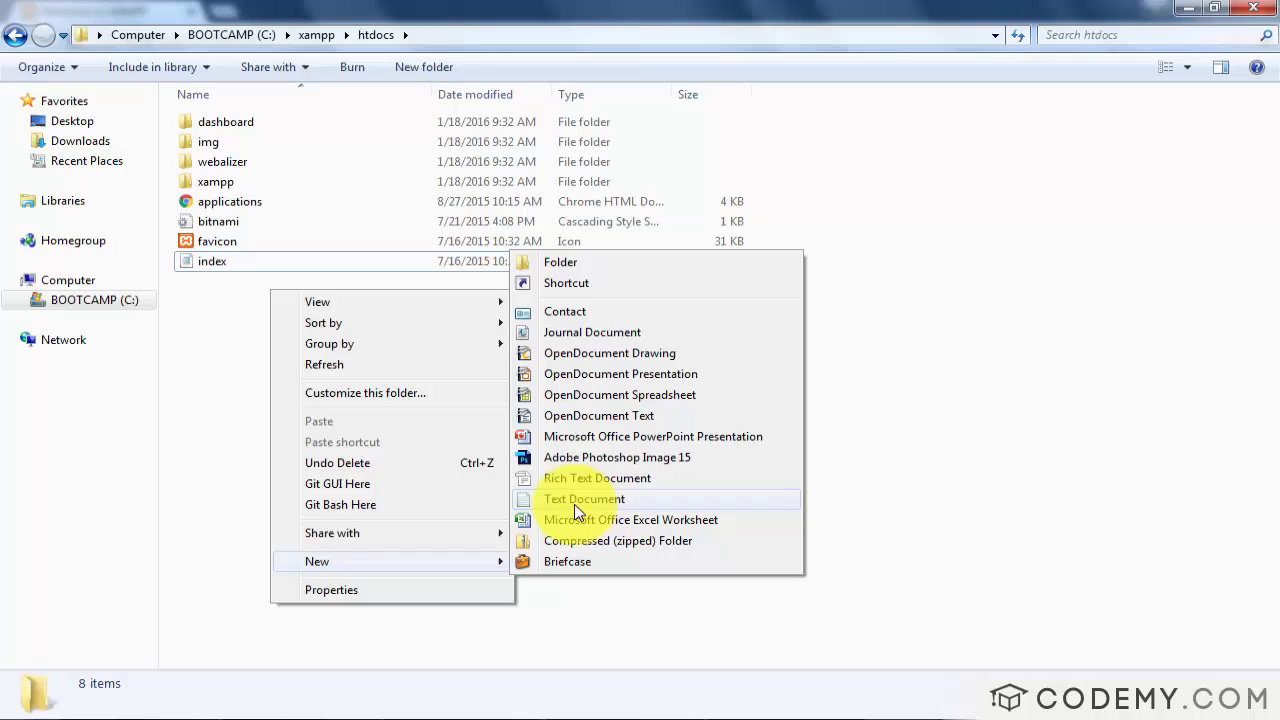
left_click(584, 498)
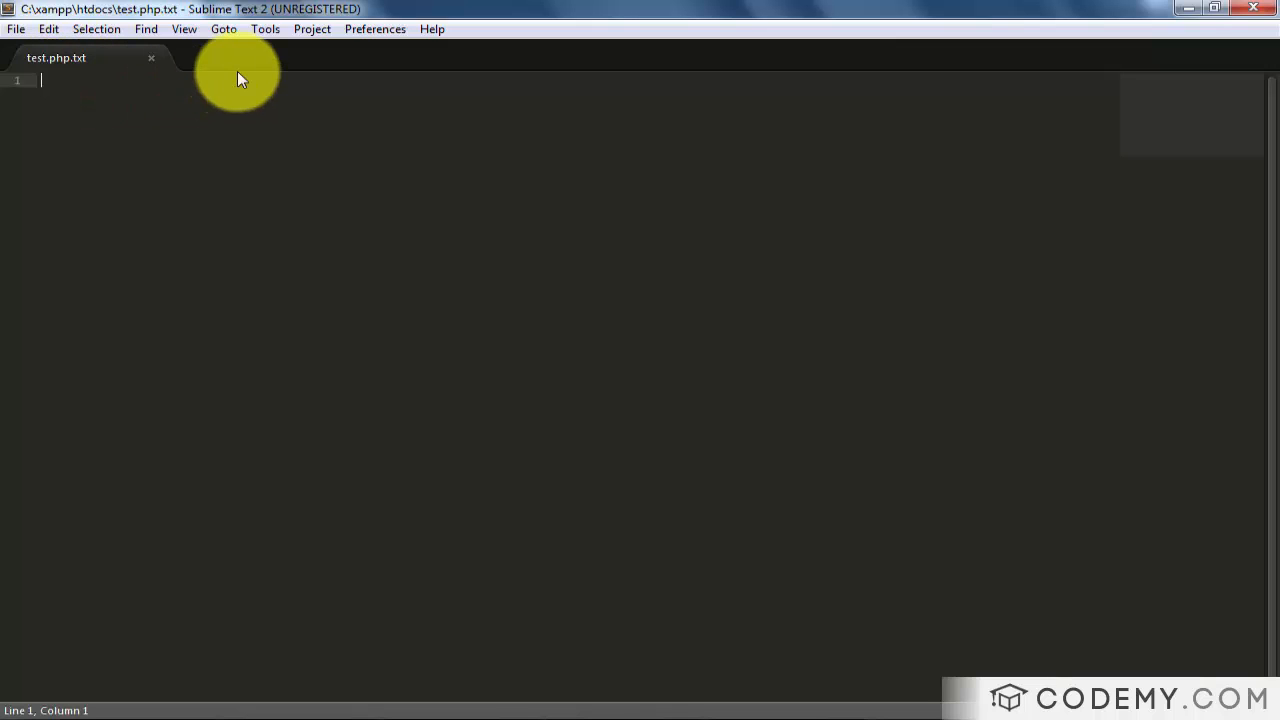
Type a <?php ... ?> block with echo "Hello World!"; into test.php.txt.
type("<?")
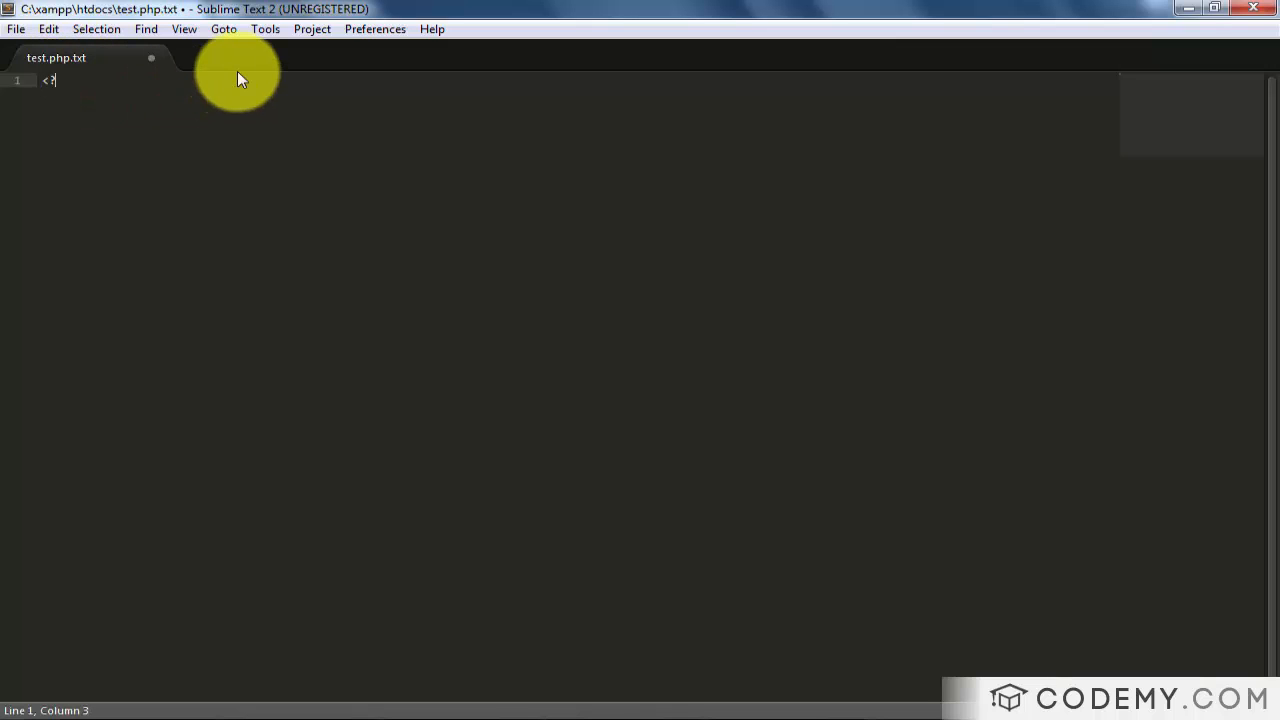
type("php")
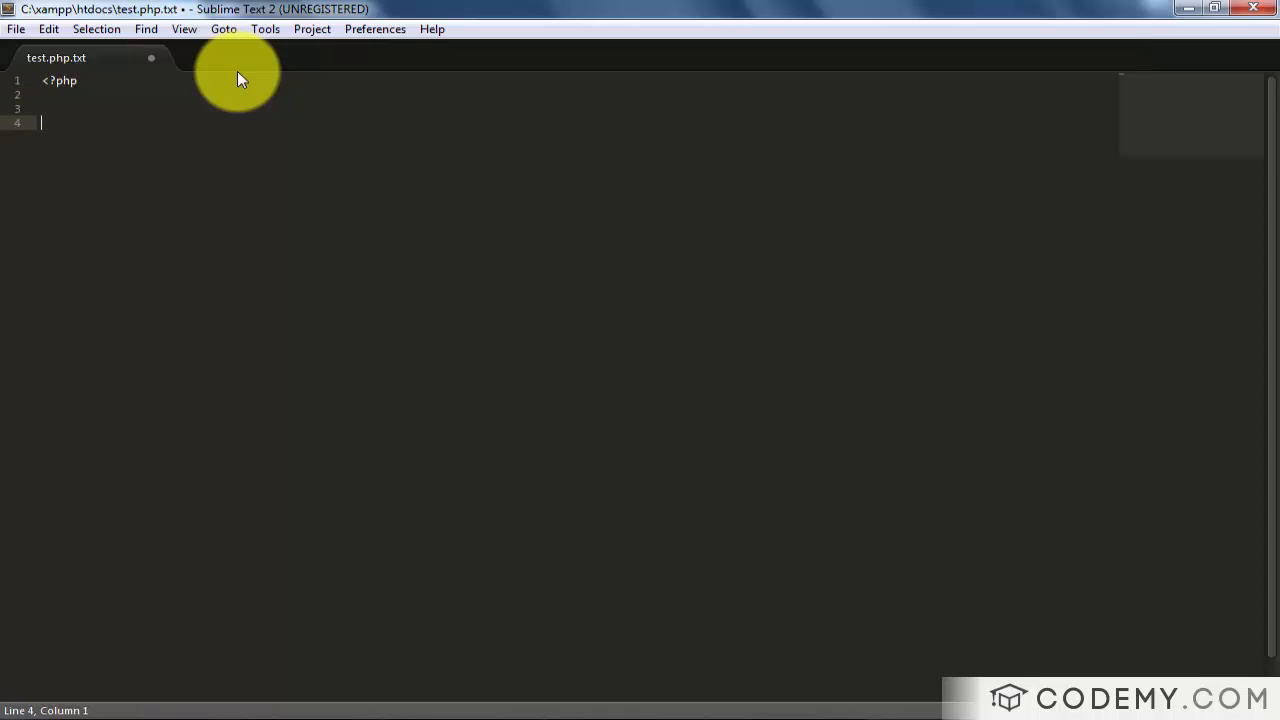
type("?>")
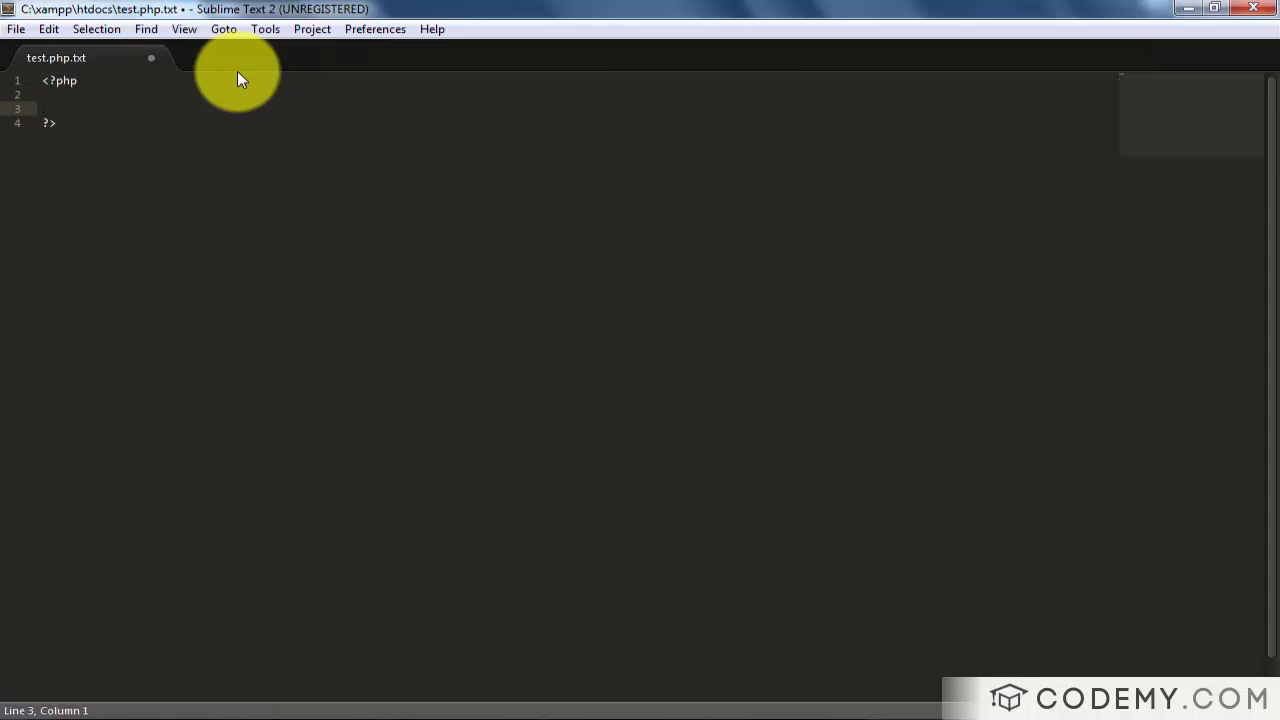
type("echo")
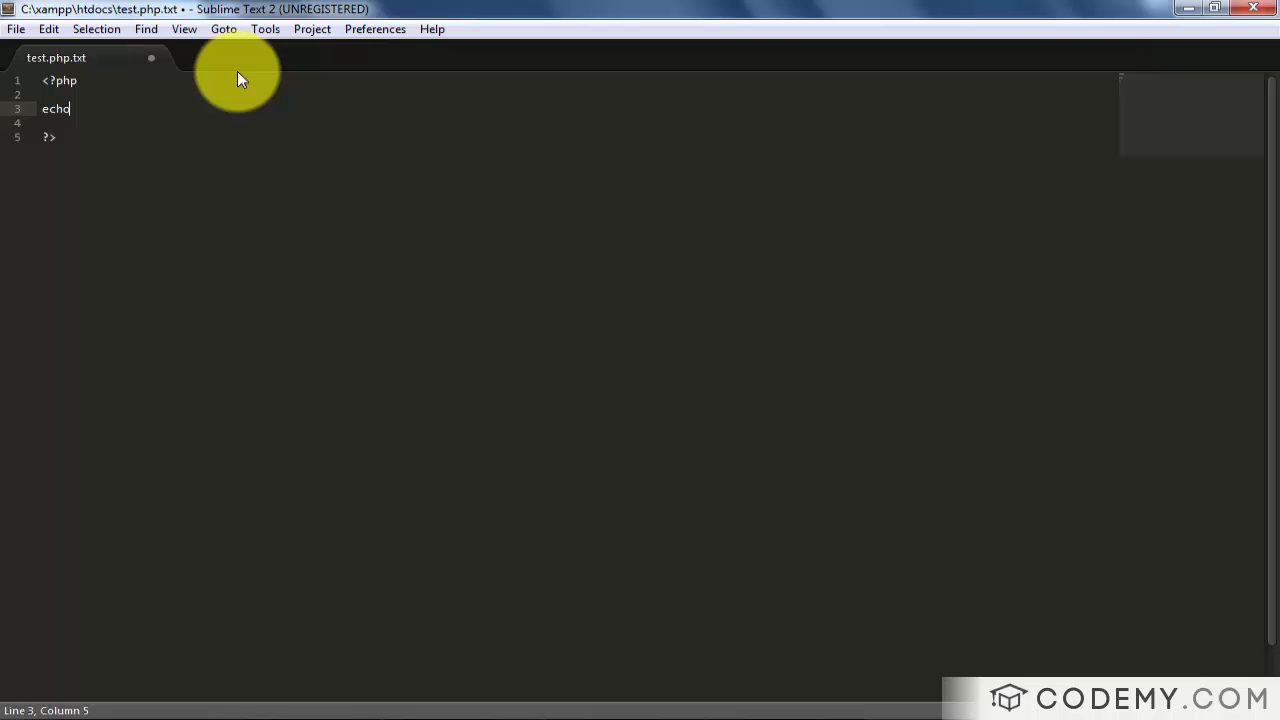
type("\"Hellow \"")
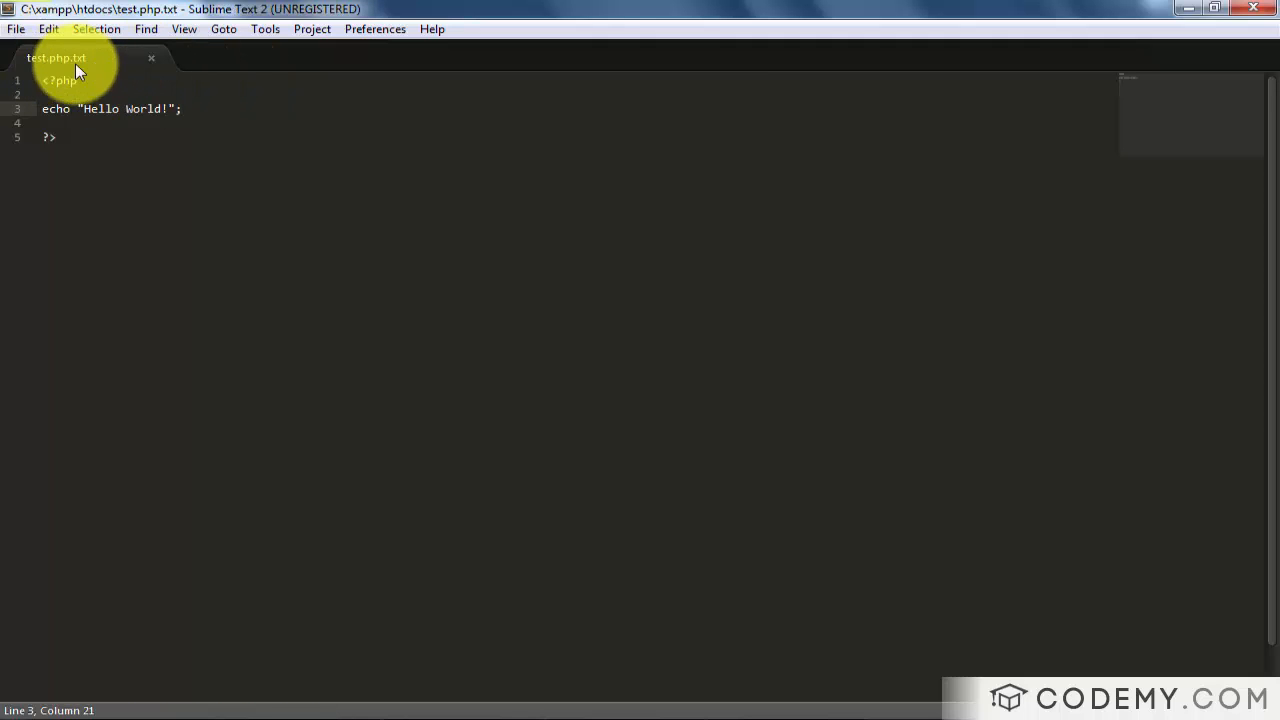
Save the Hello World code as test.php in htdocs with file type PHP.
left_click(16, 28)
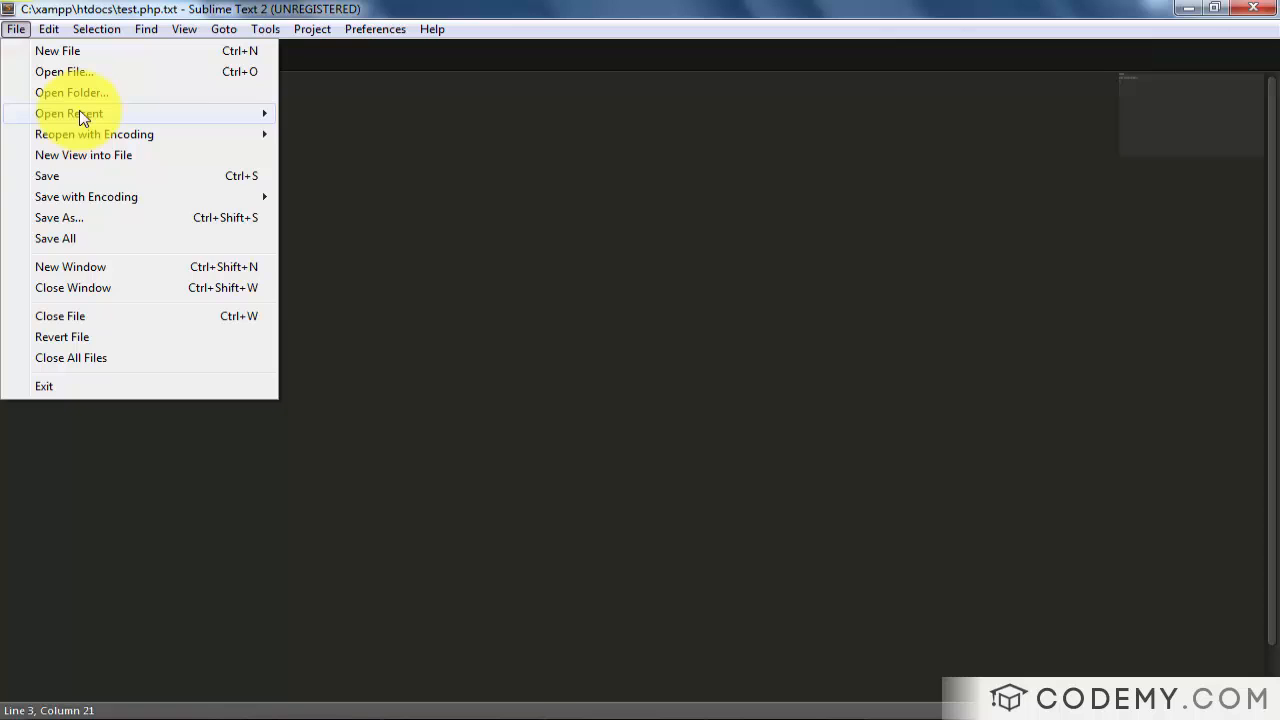
mouse_move(59, 218)
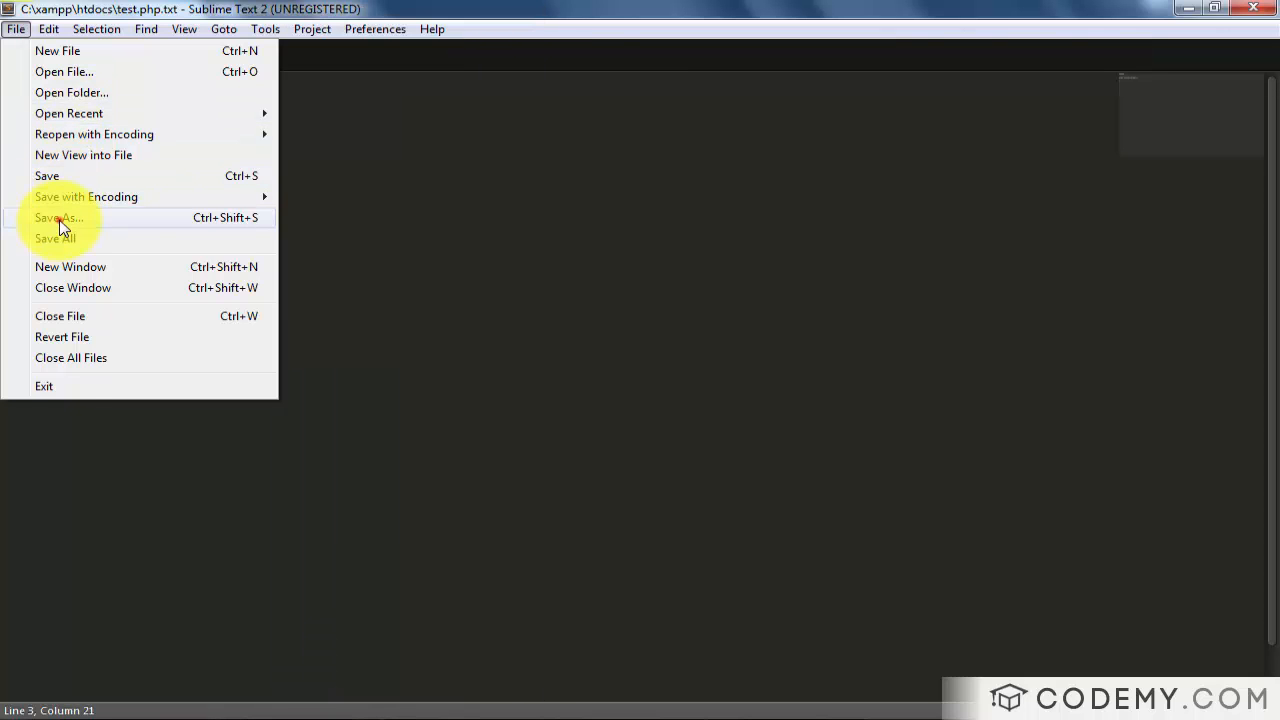
left_click(58, 217)
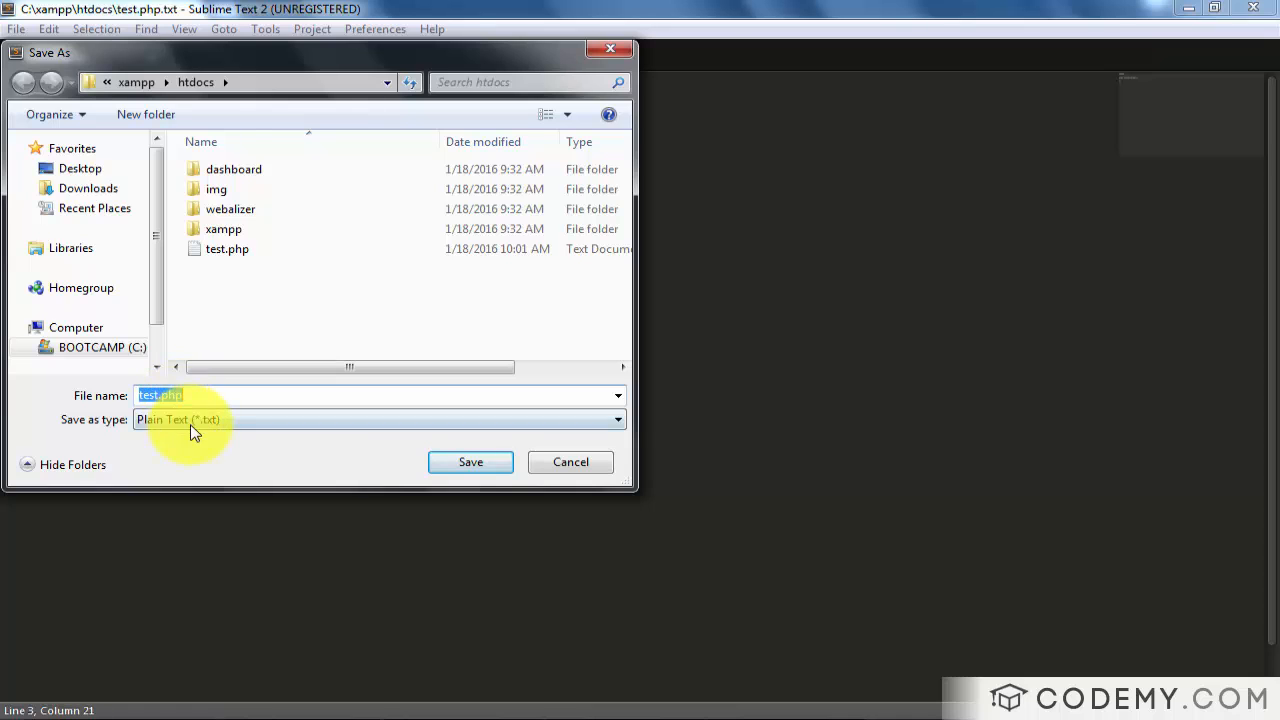
left_click(378, 419)
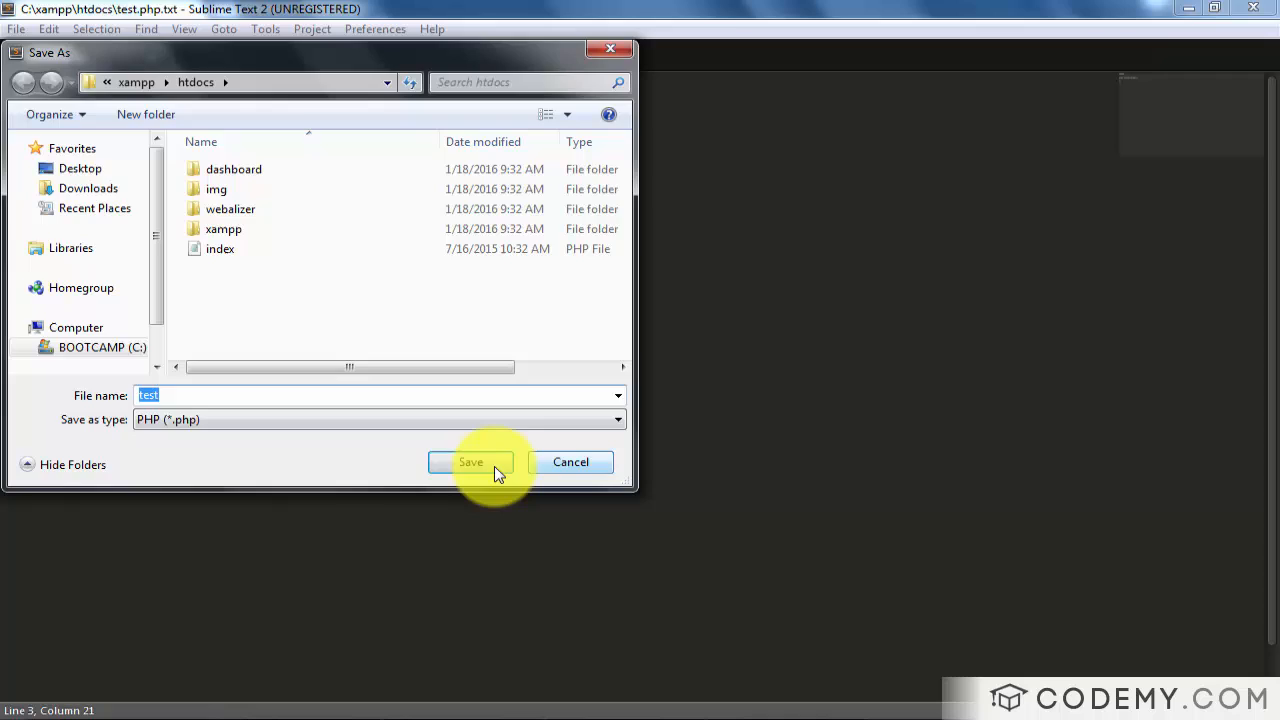
left_click(470, 462)
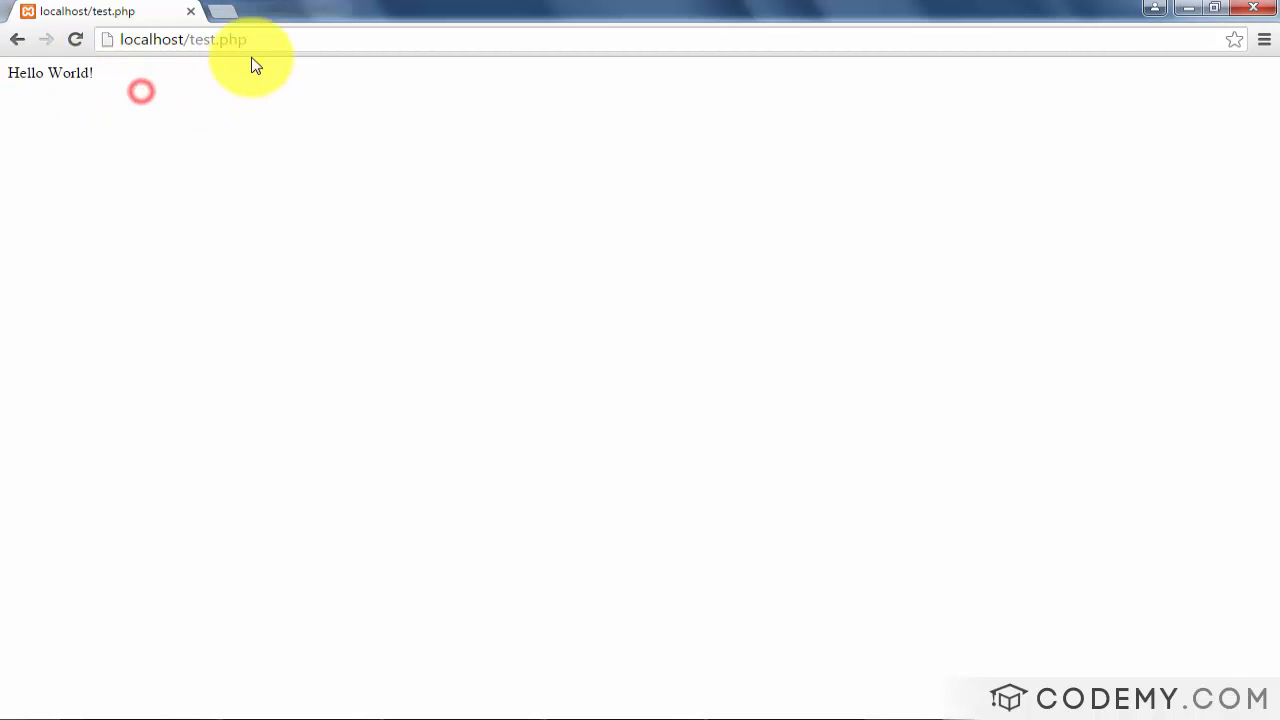
Create a new folder named php inside htdocs.
right_click(320, 310)
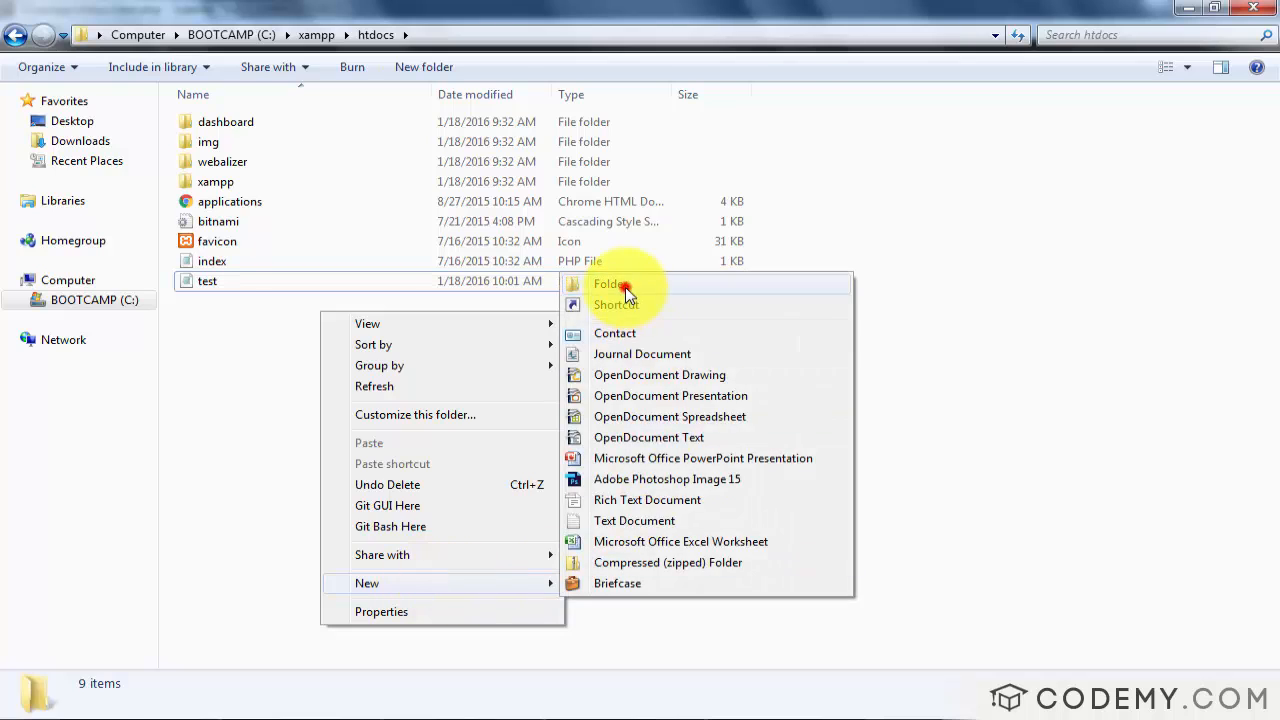
left_click(610, 284)
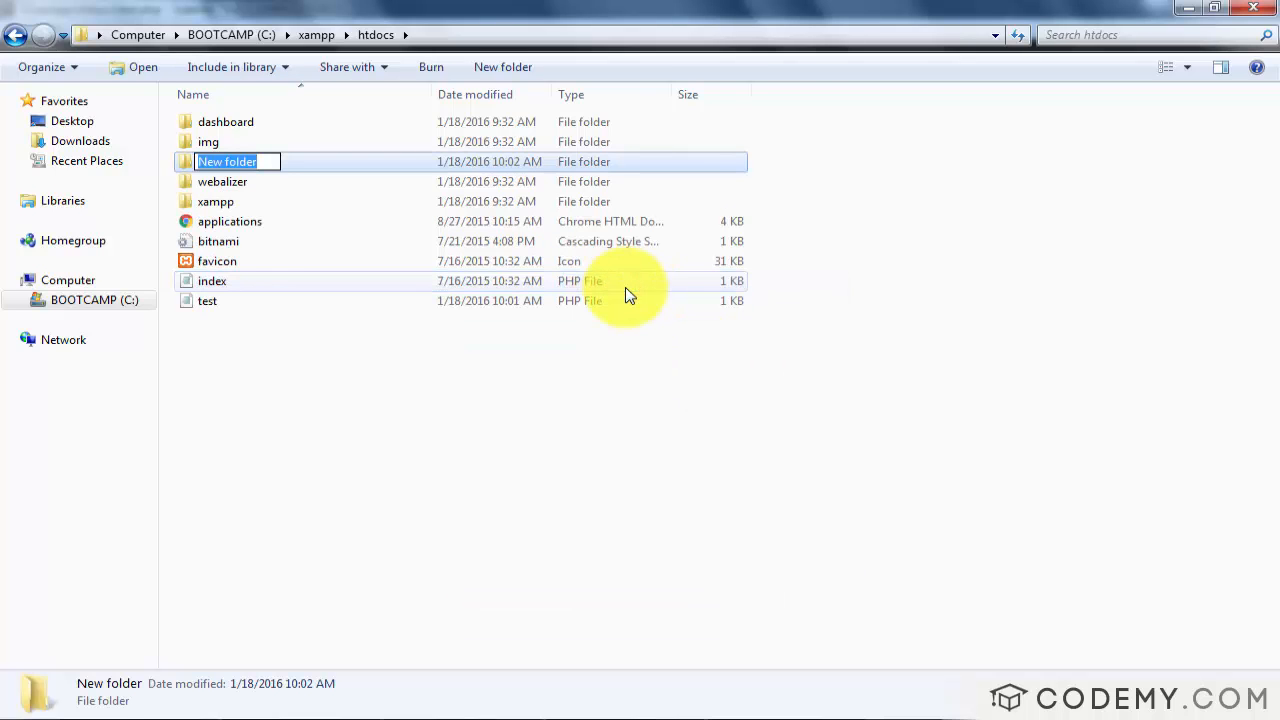
type("php")
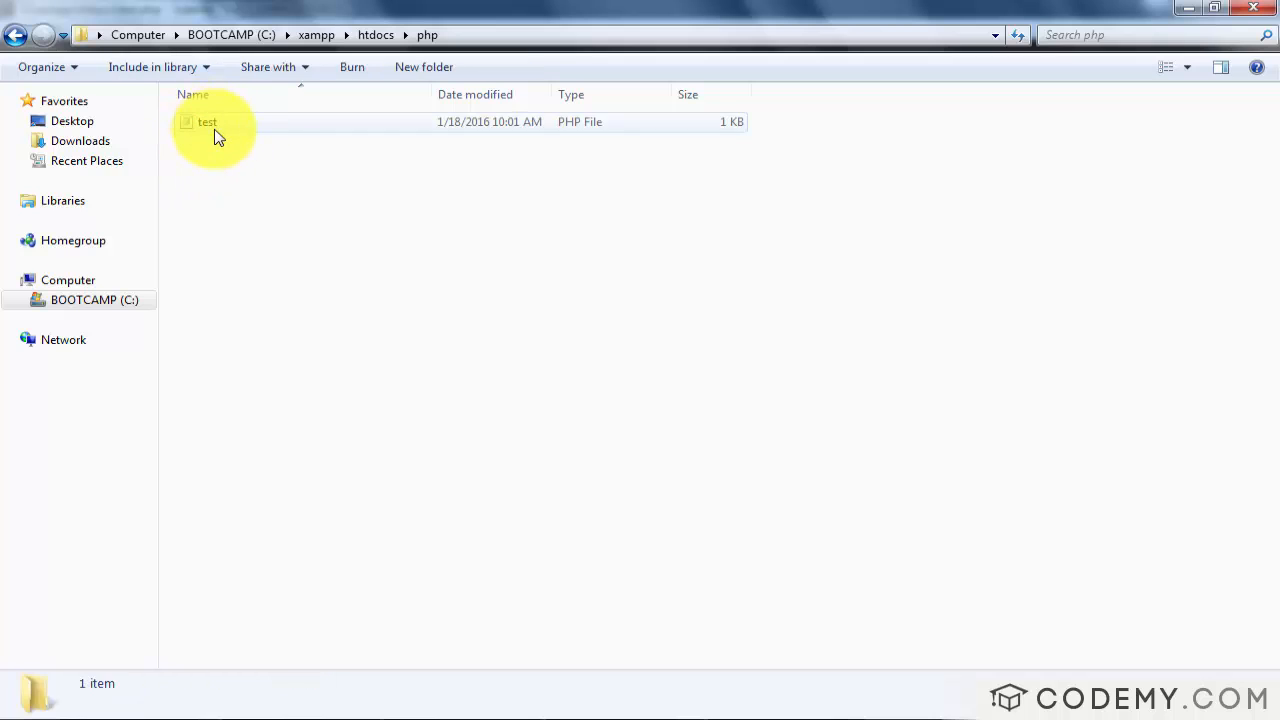
Put the test file in the php folder and load localhost/php/ in the browser.
left_click(207, 121)
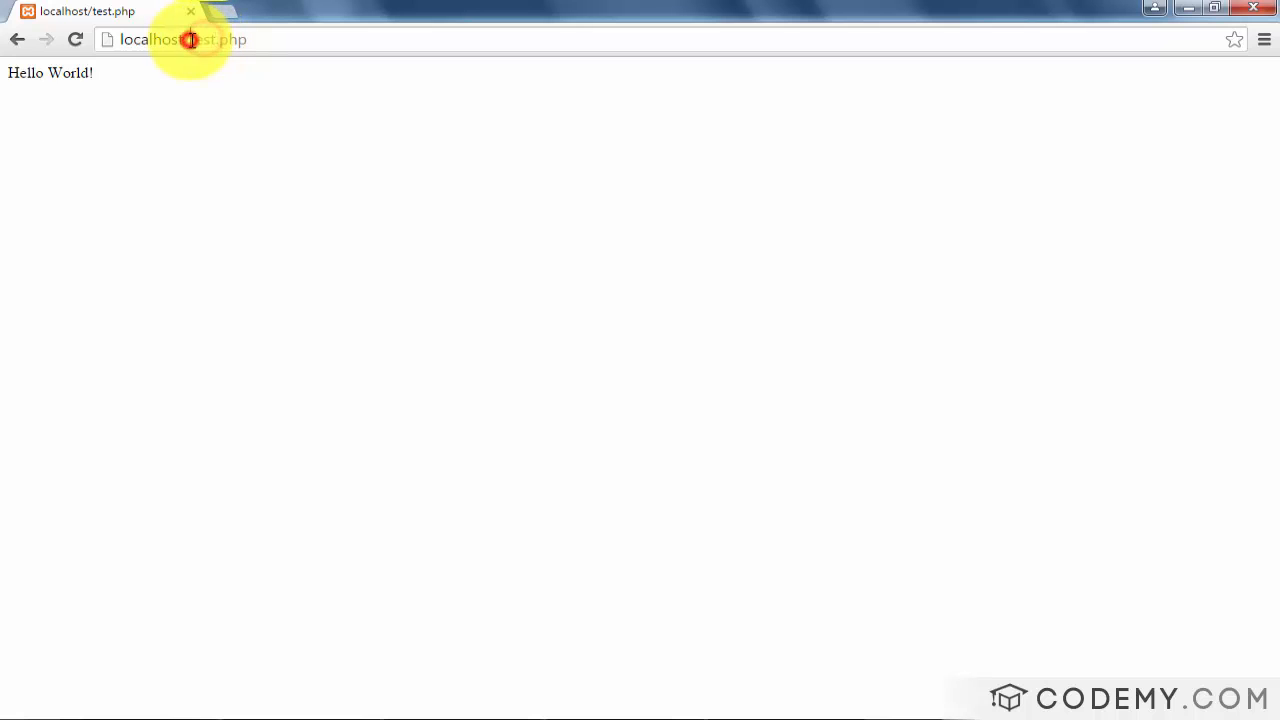
type("localhost/php/")
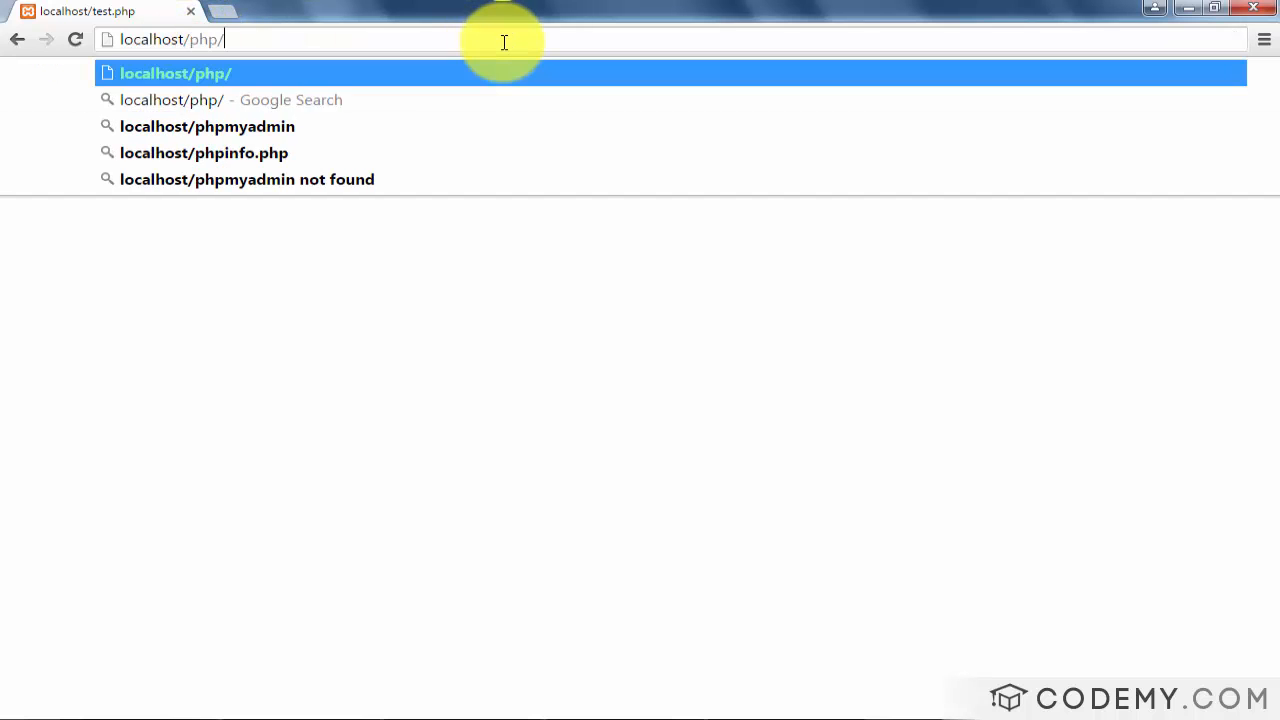
left_click(15, 28)
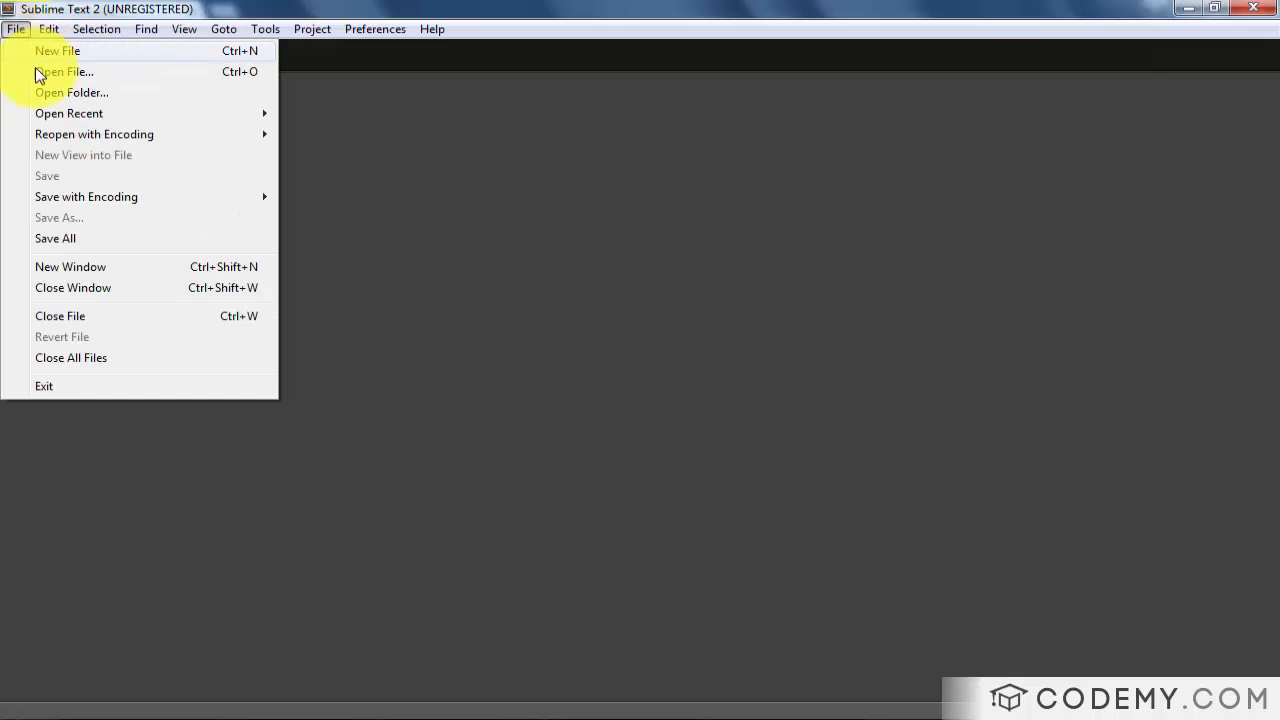
Open index.php and add 'This is my index page!' to the echo string.
left_click(64, 72)
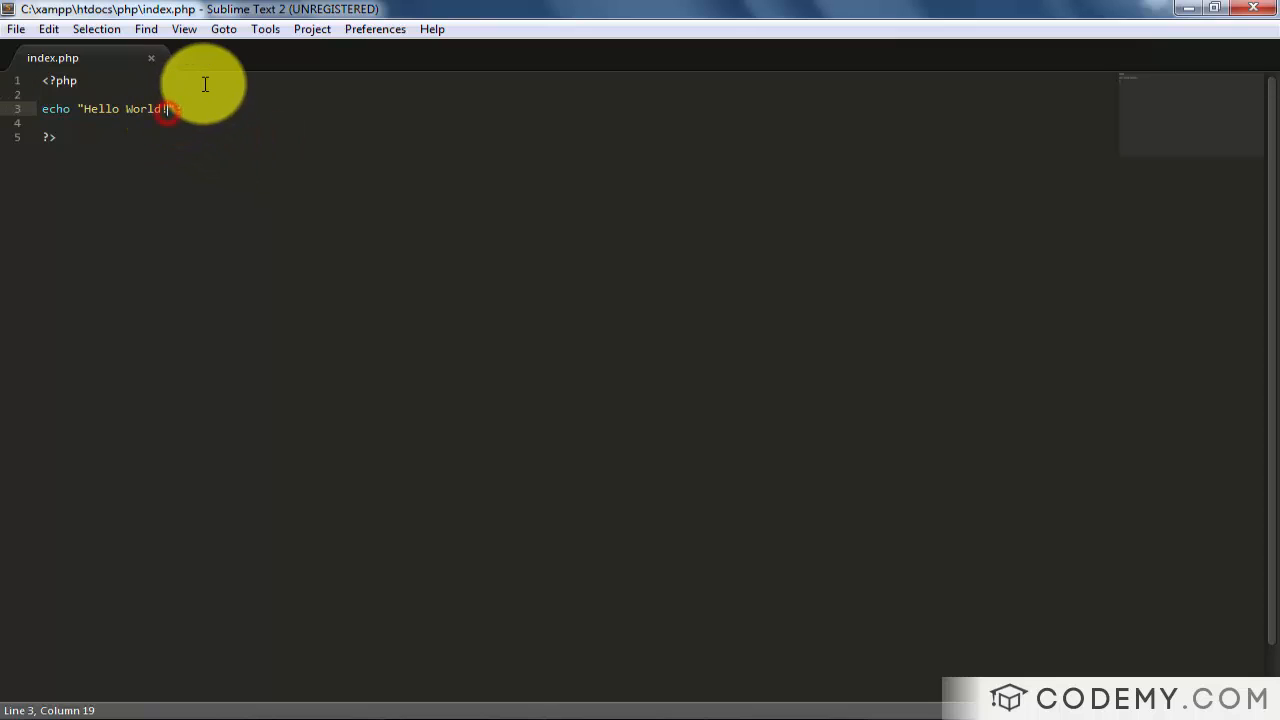
type("This is my inde")
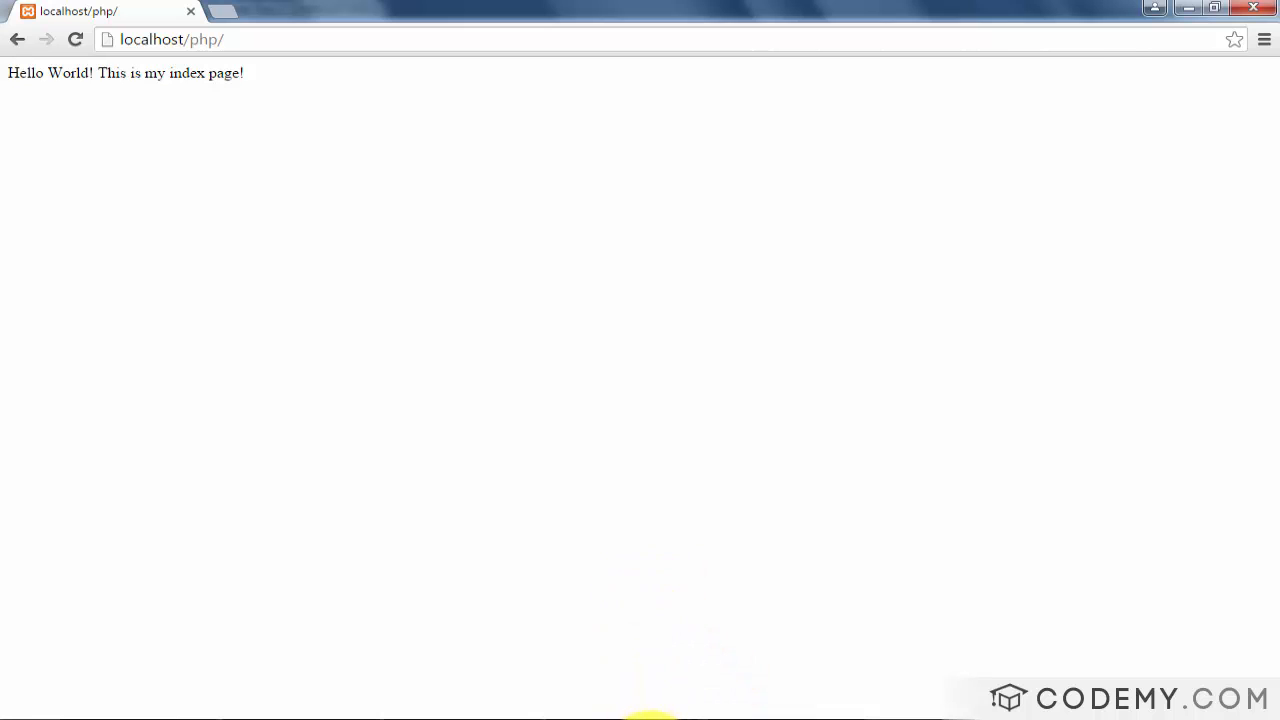
mouse_move(550, 562)
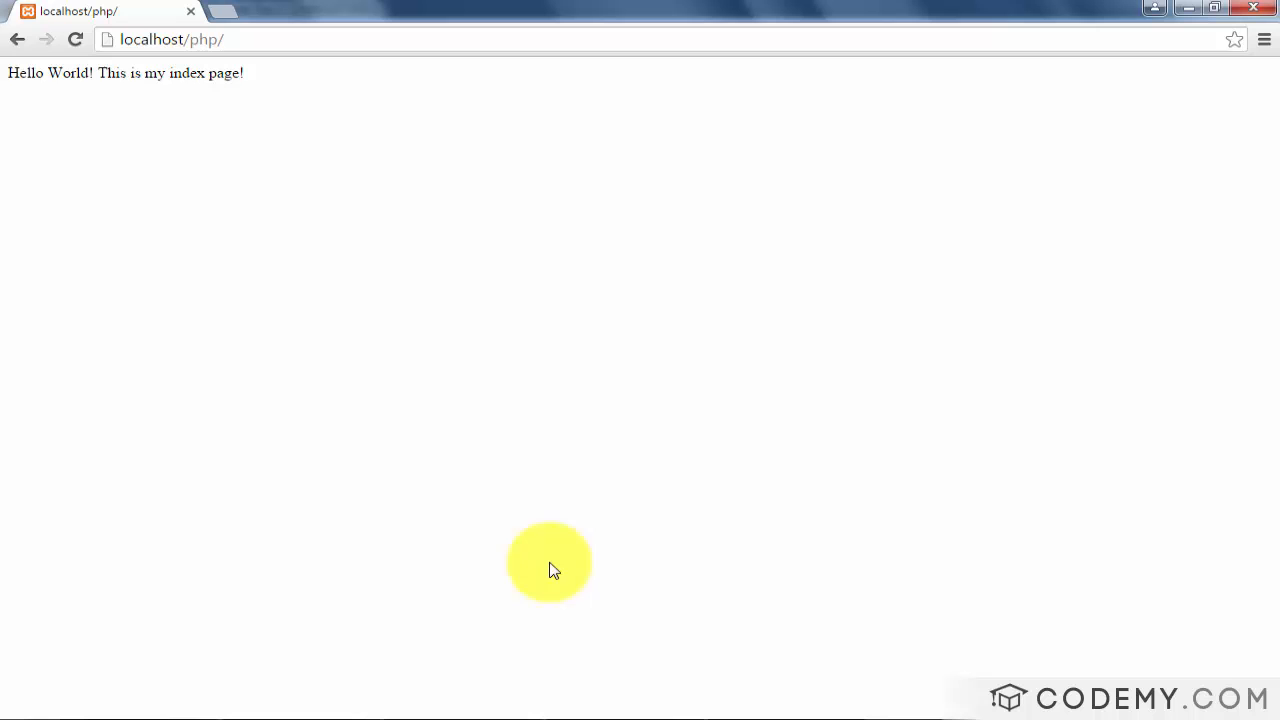